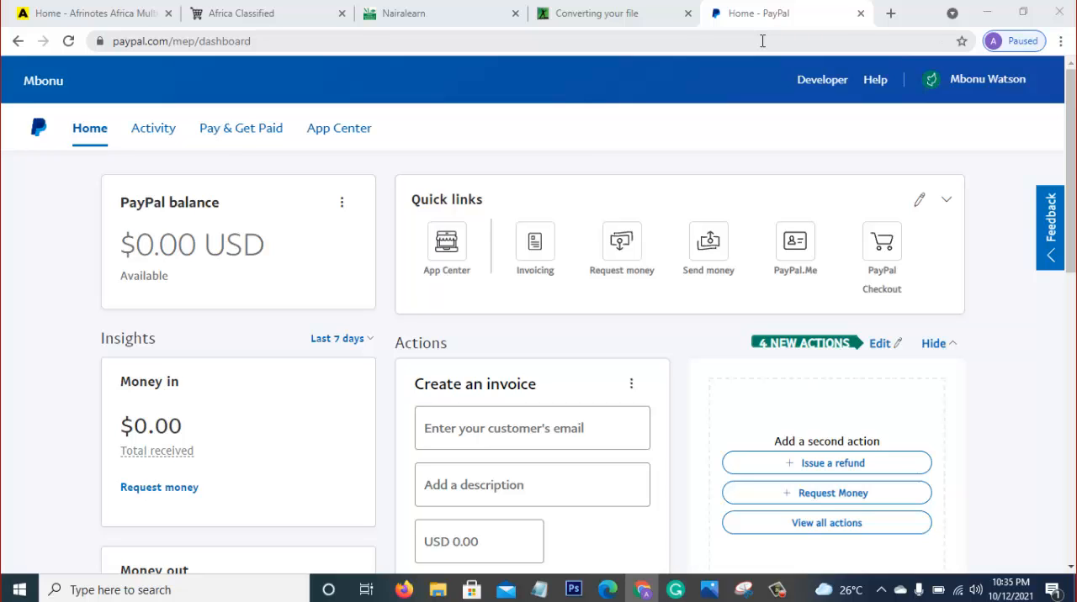
{"action": "mouse_move", "coordinate": [501, 59]}
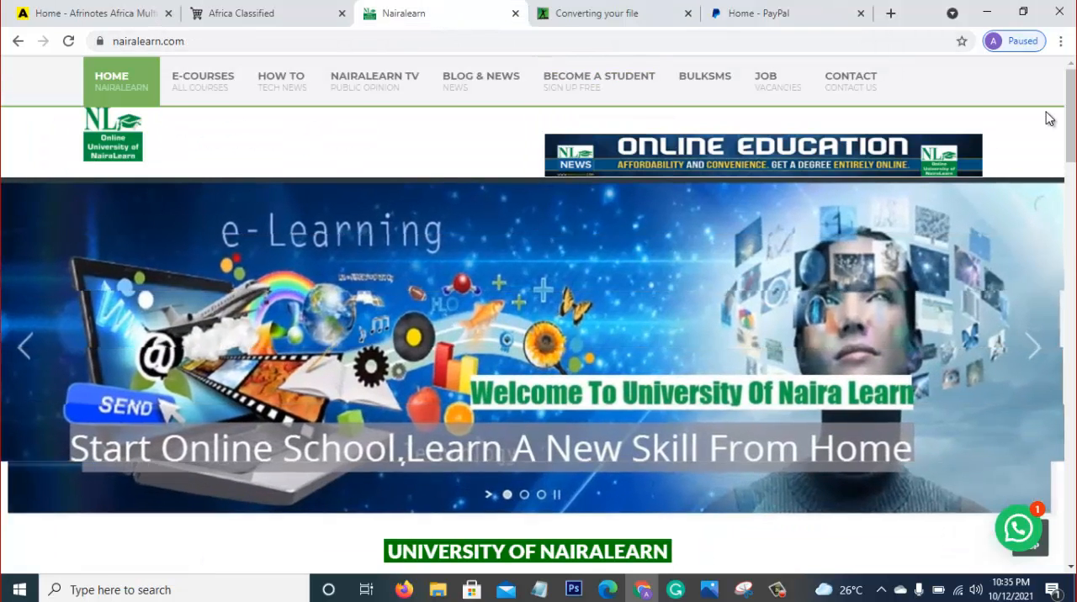
Scroll the Nairalearn home page down past featured courses and masterclasses to Latest News
{"action": "scroll", "scroll_direction": "down", "scroll_amount": 3}
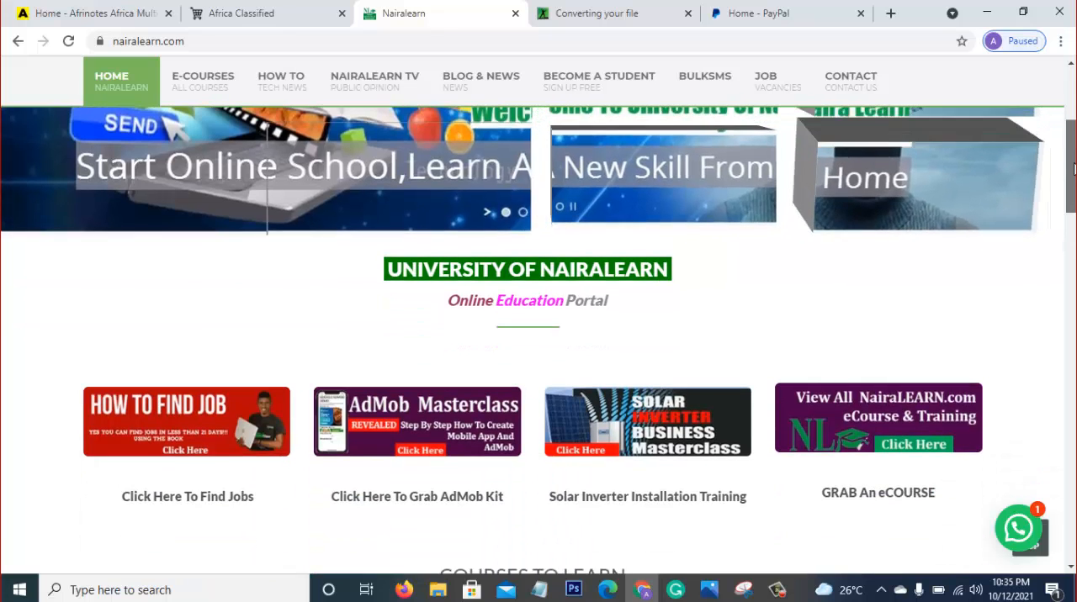
{"action": "scroll", "scroll_direction": "down", "scroll_amount": 3}
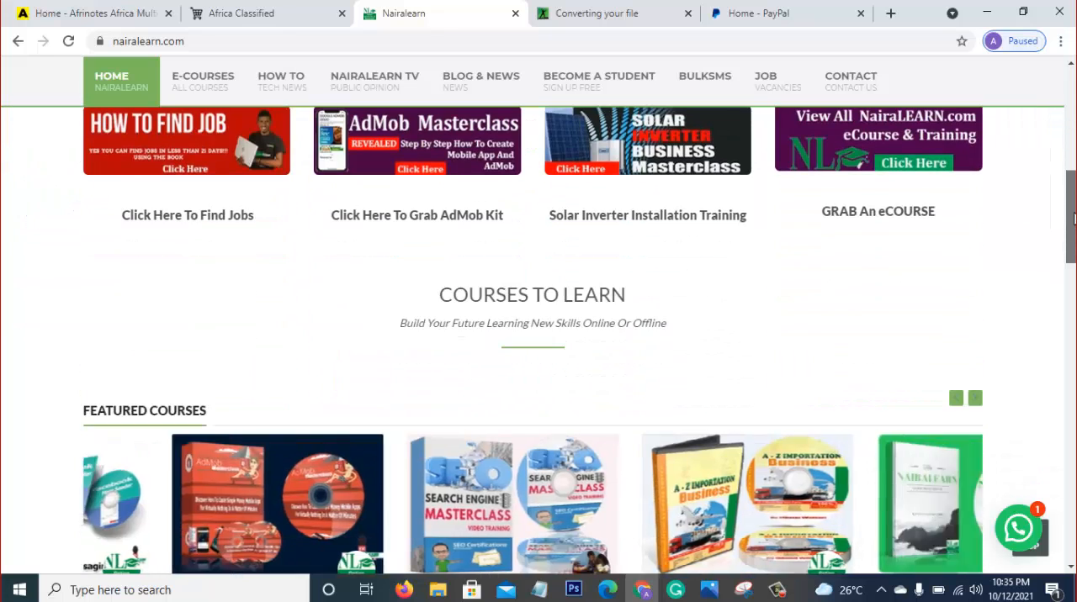
{"action": "scroll", "scroll_direction": "down", "scroll_amount": 3}
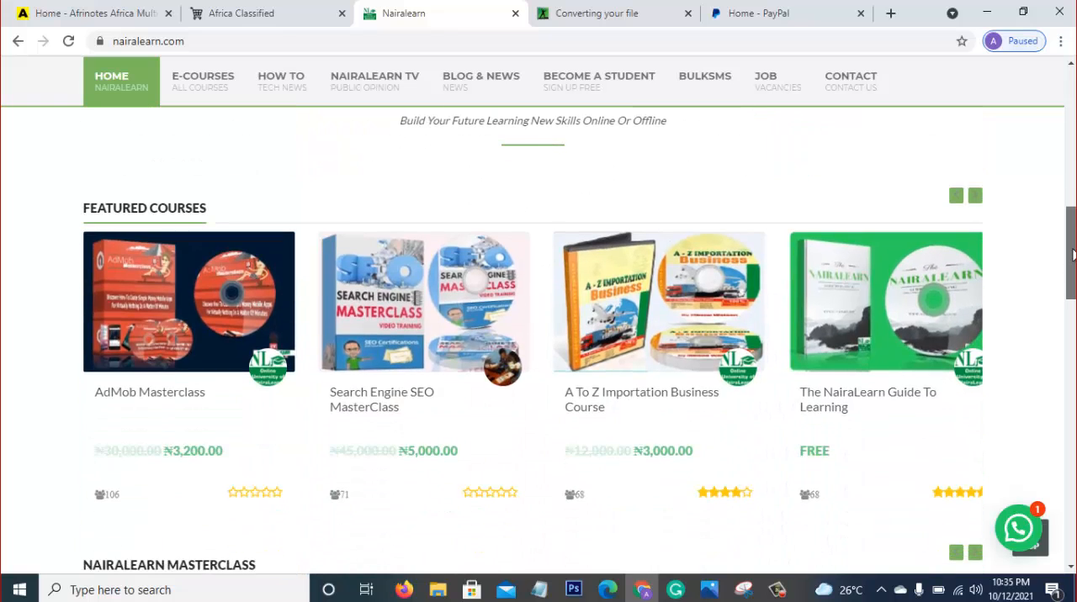
{"action": "scroll", "scroll_direction": "down", "scroll_amount": 3}
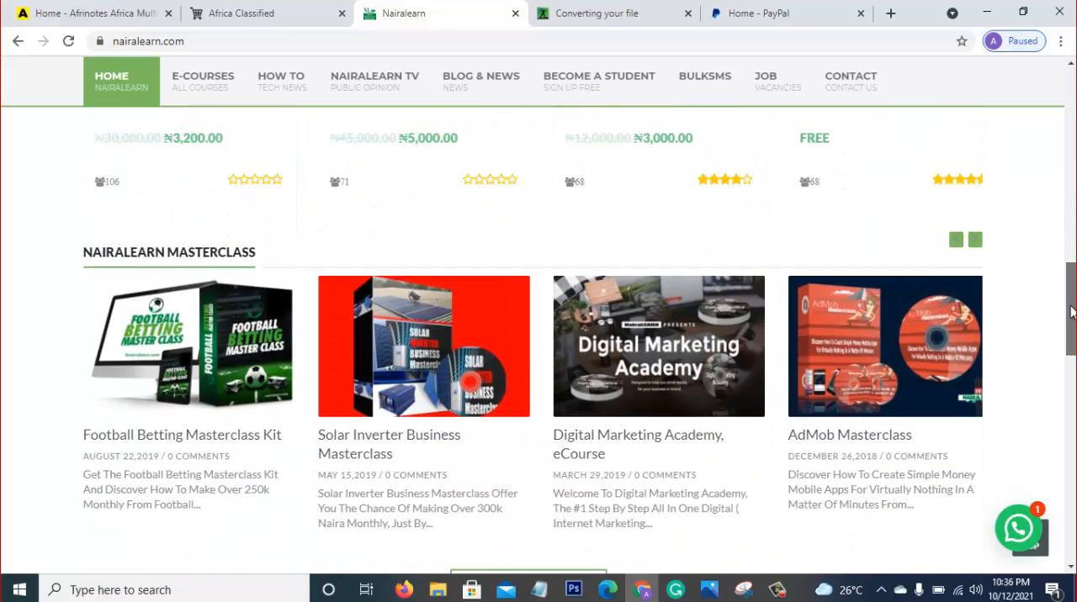
{"action": "scroll", "scroll_direction": "down", "scroll_amount": 3}
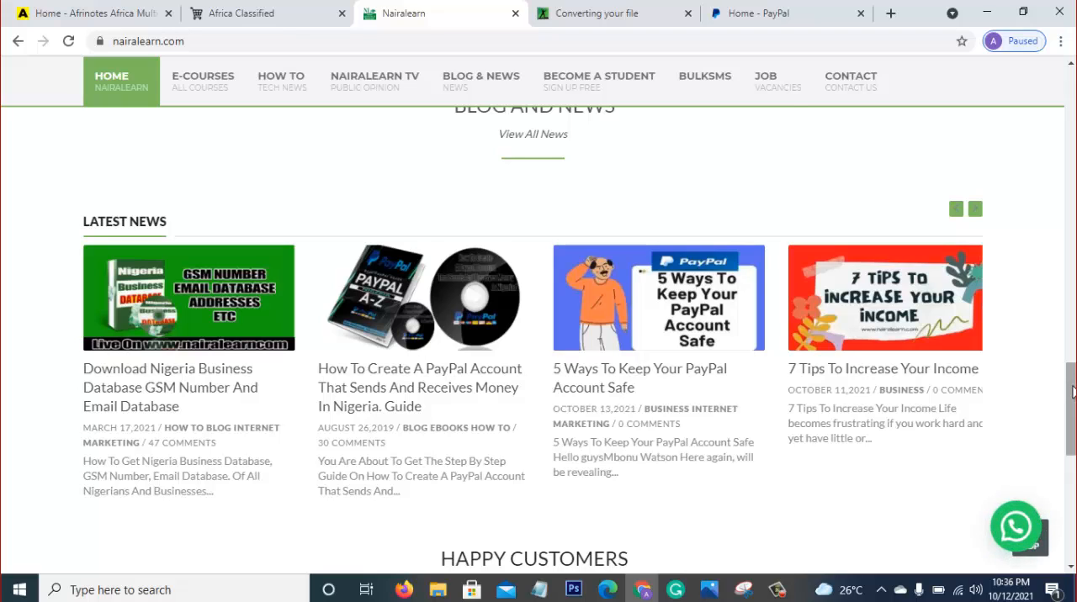
{"action": "mouse_move", "coordinate": [604, 387]}
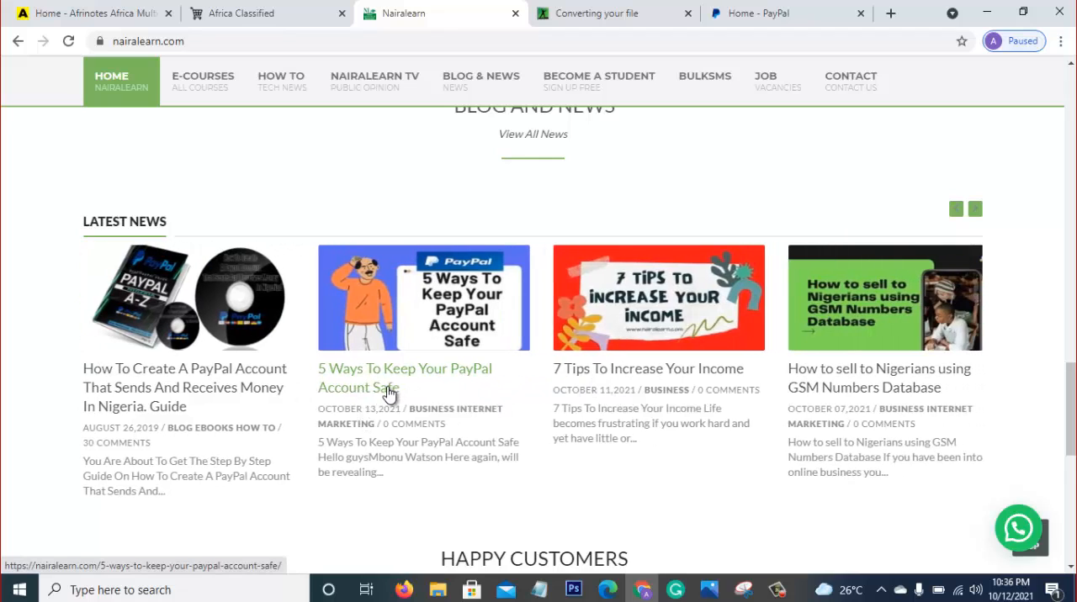
Open the '5 Ways To Keep Your PayPal Account Safe' article and read down to tip one
{"action": "left_click", "coordinate": [387, 377]}
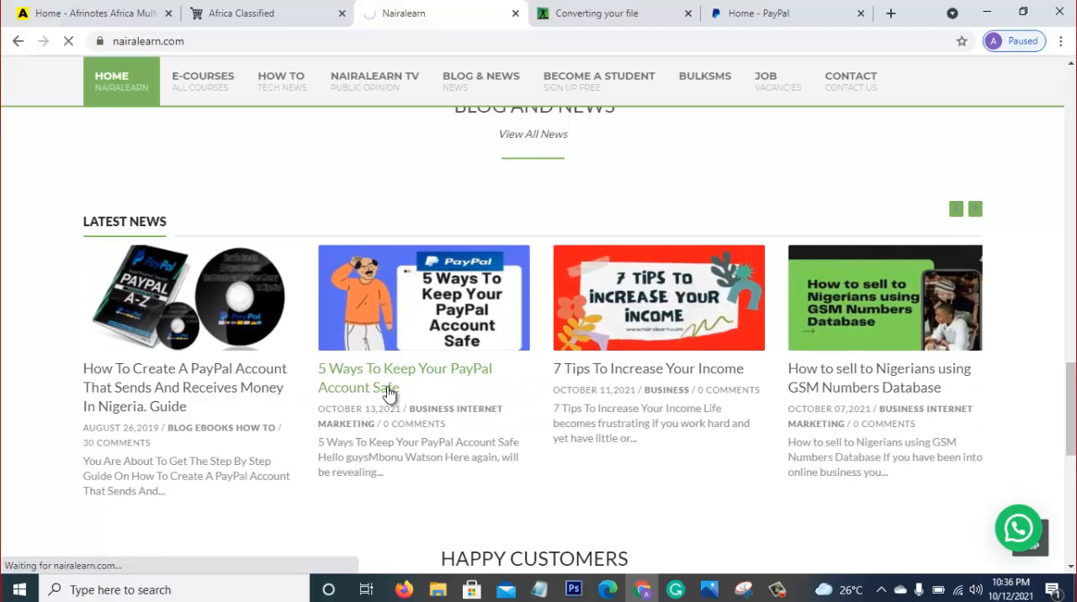
{"action": "left_click", "coordinate": [404, 377]}
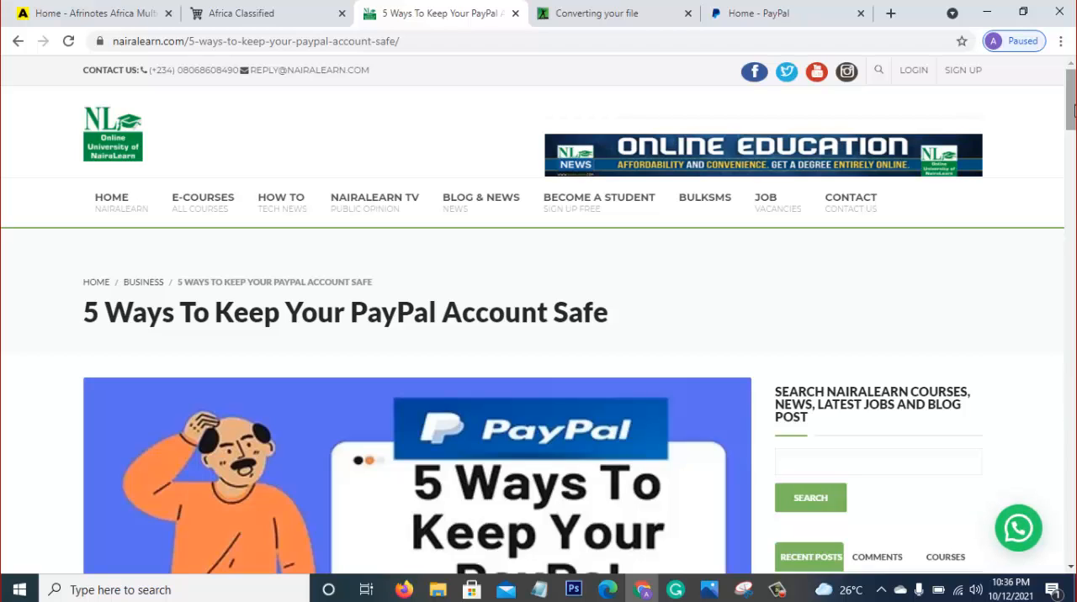
{"action": "mouse_move", "coordinate": [703, 202]}
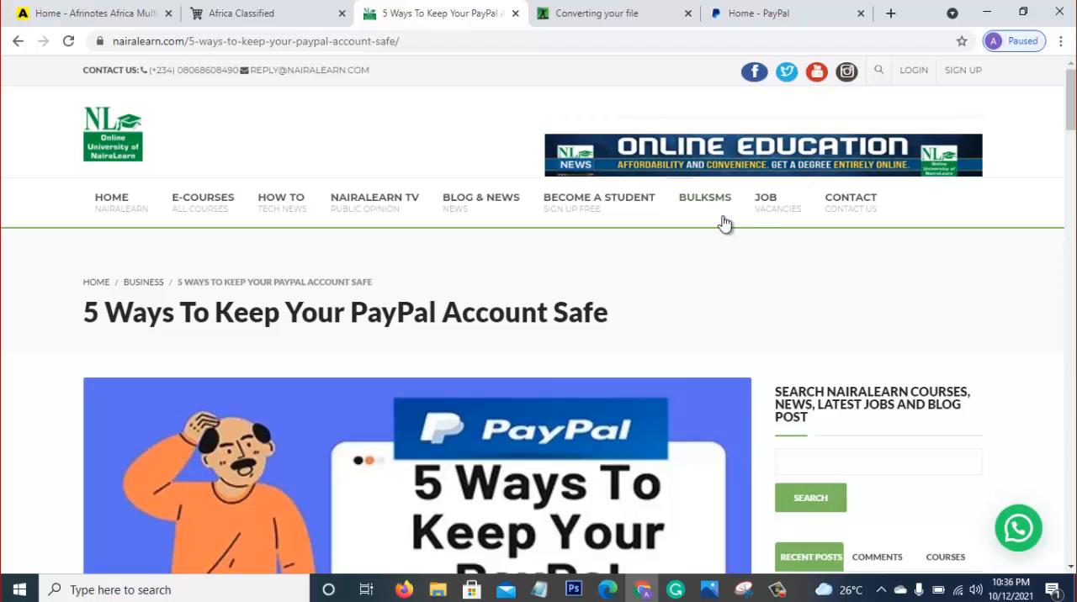
{"action": "mouse_move", "coordinate": [563, 316]}
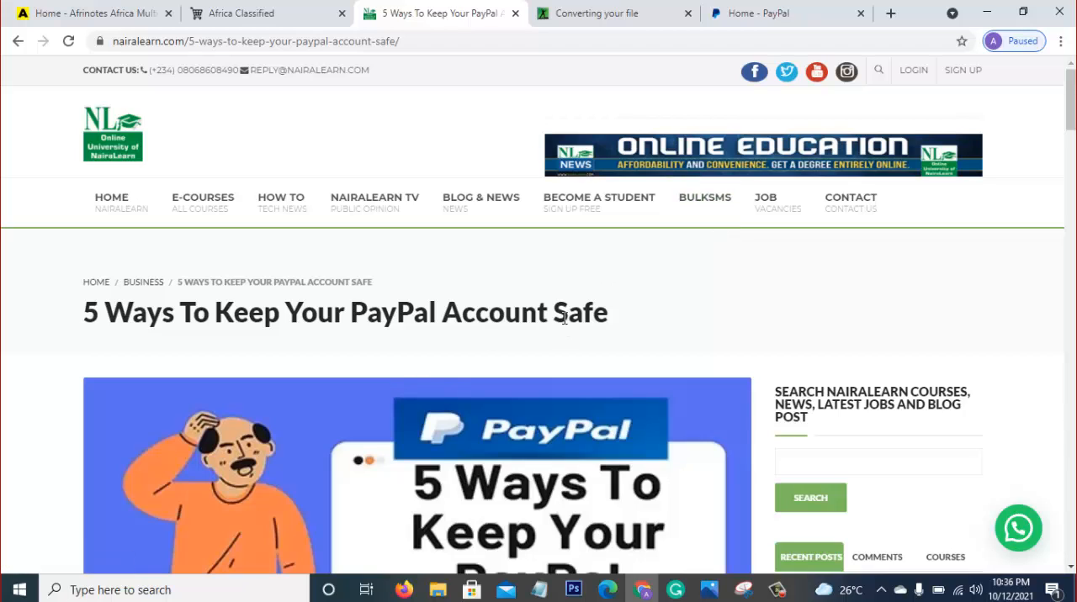
{"action": "mouse_move", "coordinate": [711, 310]}
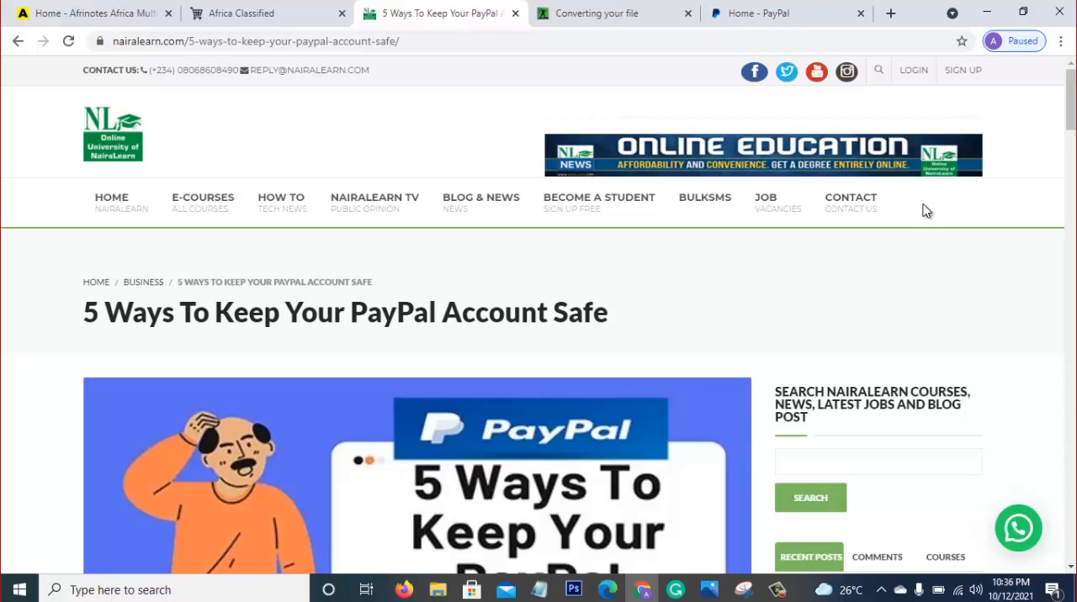
{"action": "scroll", "scroll_direction": "down", "scroll_amount": 3}
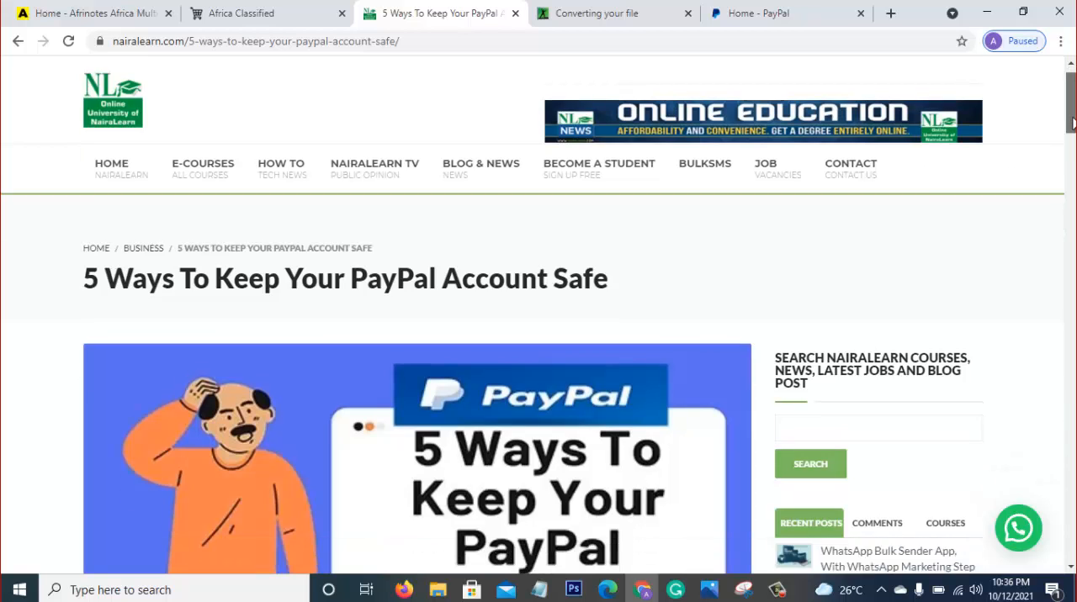
{"action": "scroll", "scroll_direction": "down", "scroll_amount": 3}
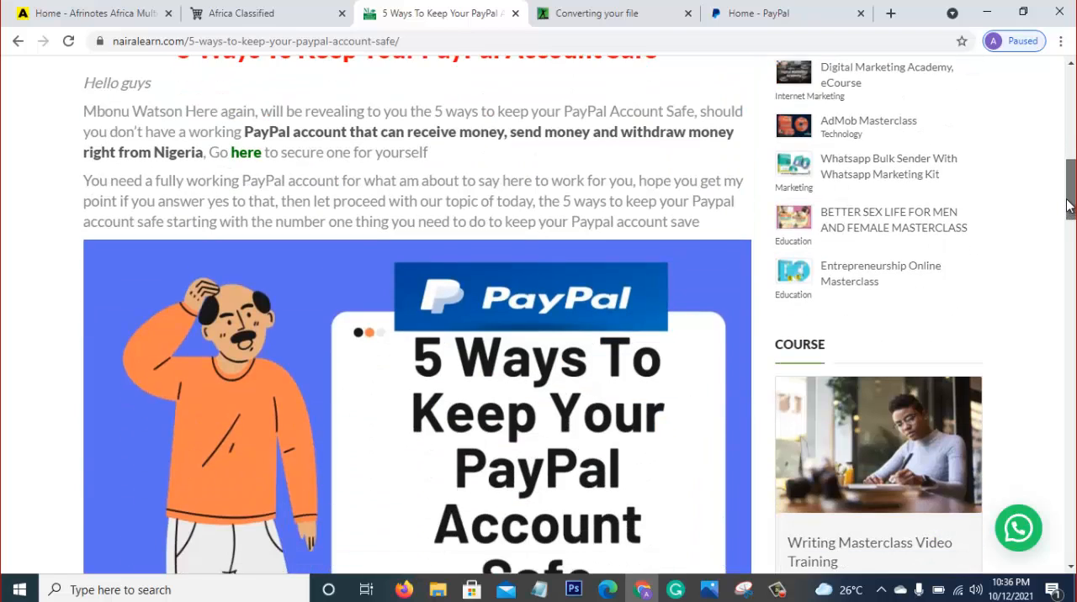
{"action": "scroll", "scroll_direction": "down", "scroll_amount": 3}
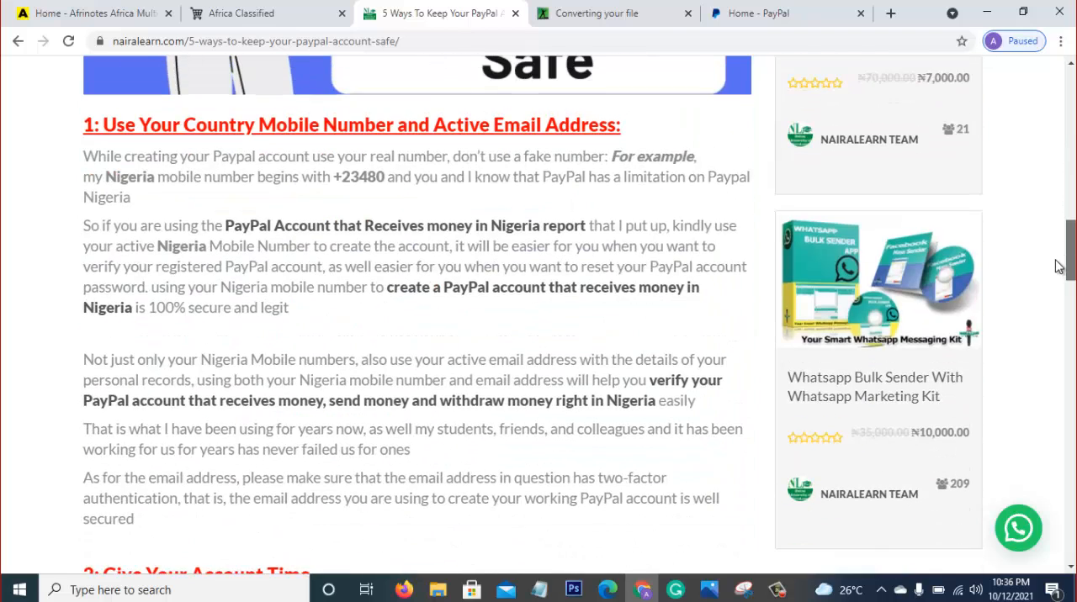
{"action": "scroll", "scroll_direction": "down", "scroll_amount": 3}
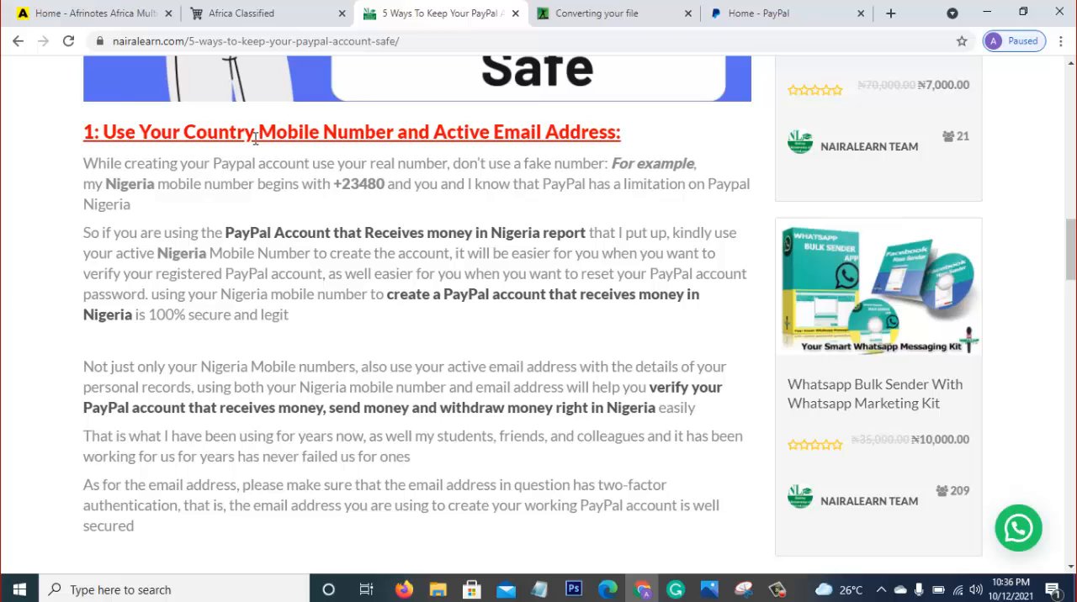
Switch to the PayPal tab to view the account dashboard with its $0.00 USD balance
{"action": "left_click", "coordinate": [761, 12]}
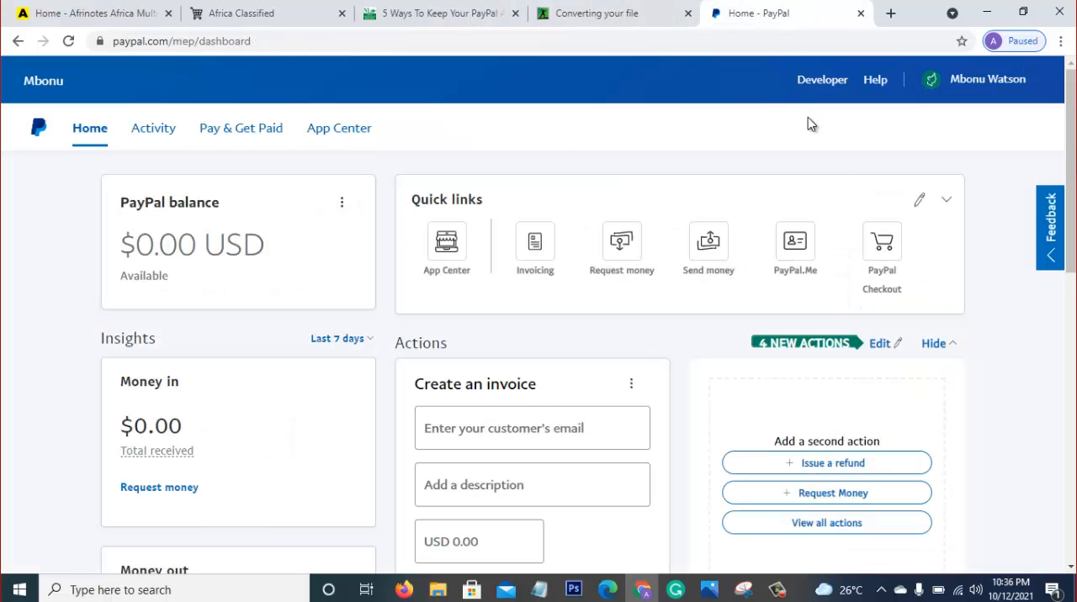
{"action": "mouse_move", "coordinate": [838, 175]}
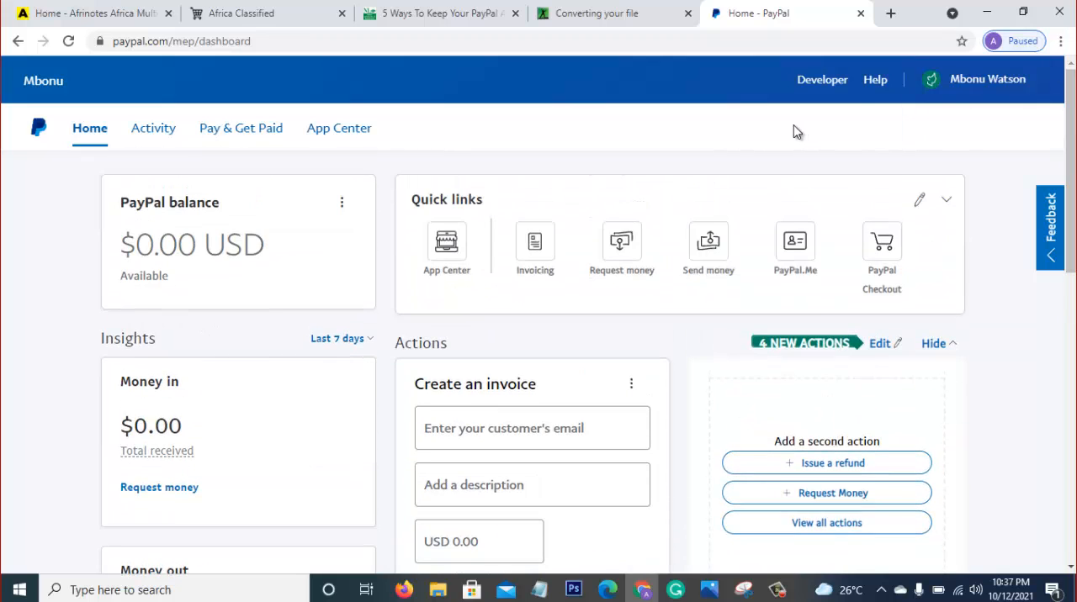
{"action": "mouse_move", "coordinate": [581, 215]}
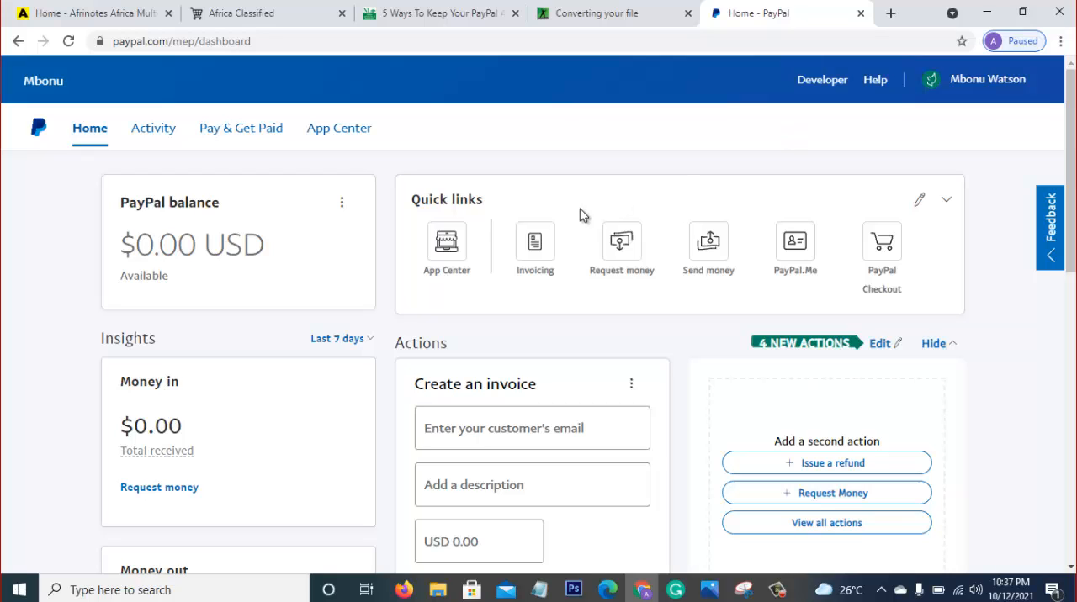
{"action": "mouse_move", "coordinate": [613, 99]}
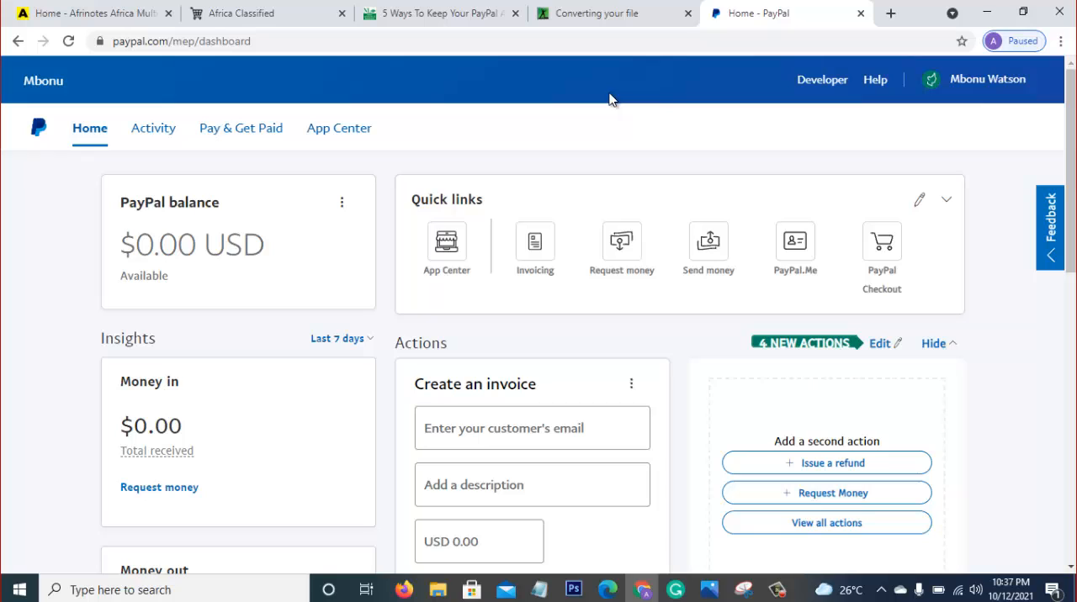
{"action": "mouse_move", "coordinate": [605, 125]}
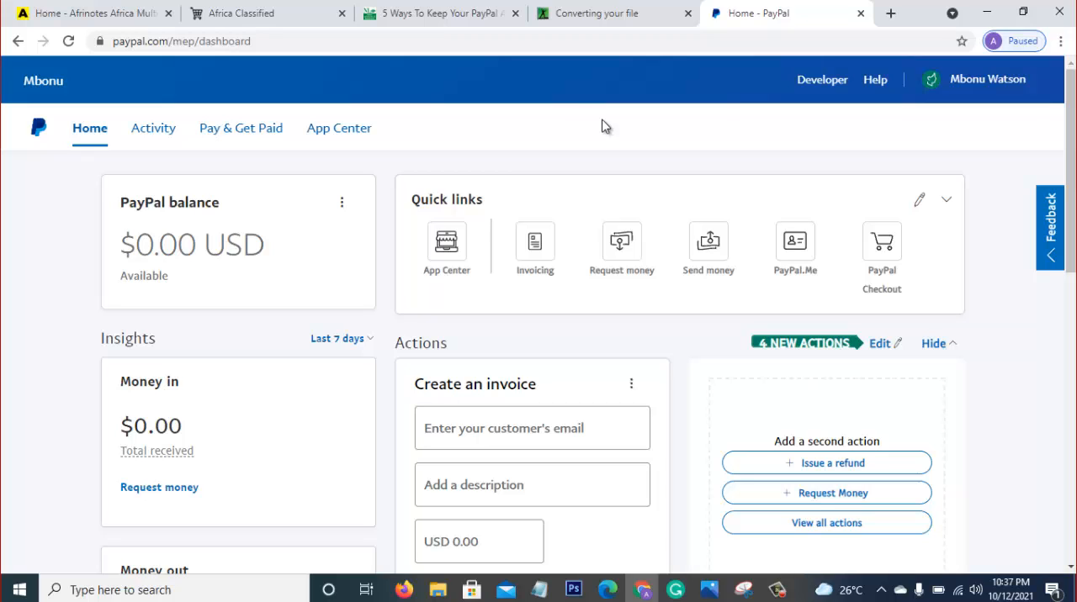
{"action": "mouse_move", "coordinate": [873, 6]}
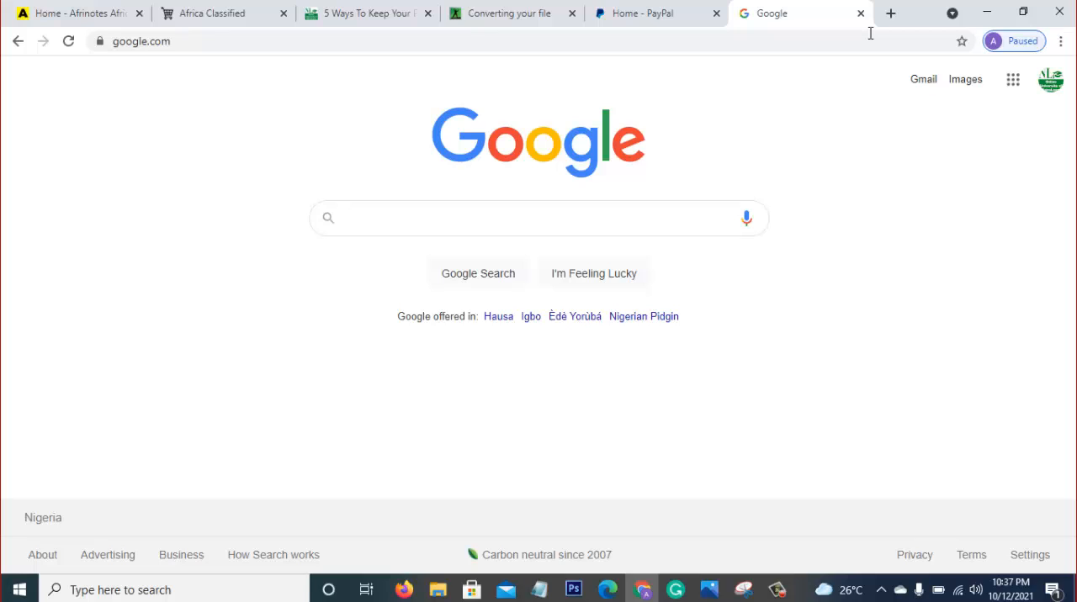
Alternate between the Google search page and the article tab, finishing on the article's first tip
{"action": "left_click", "coordinate": [539, 218]}
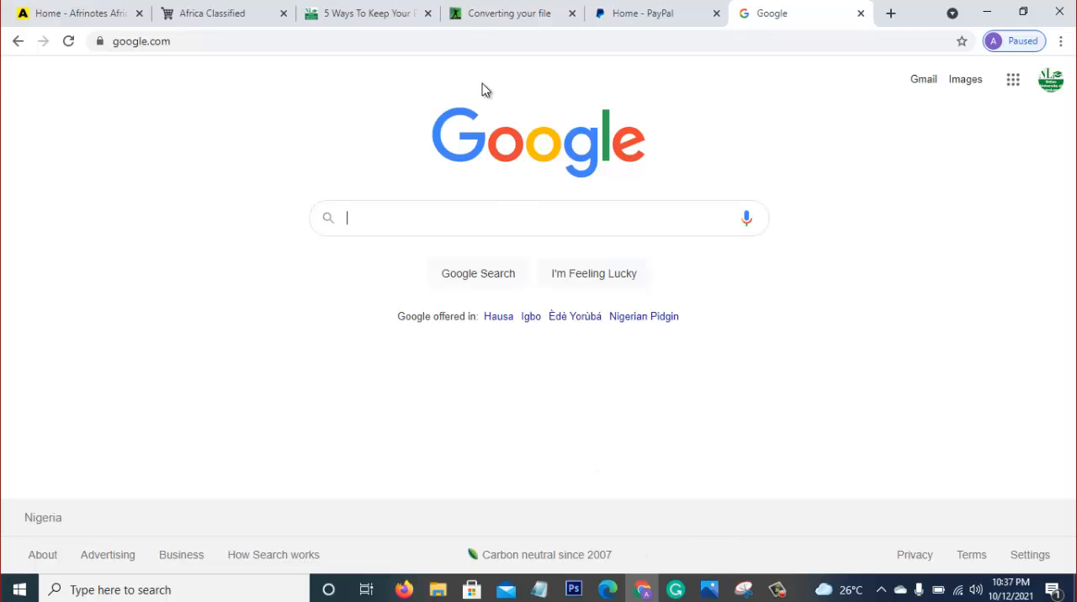
{"action": "left_click", "coordinate": [367, 12]}
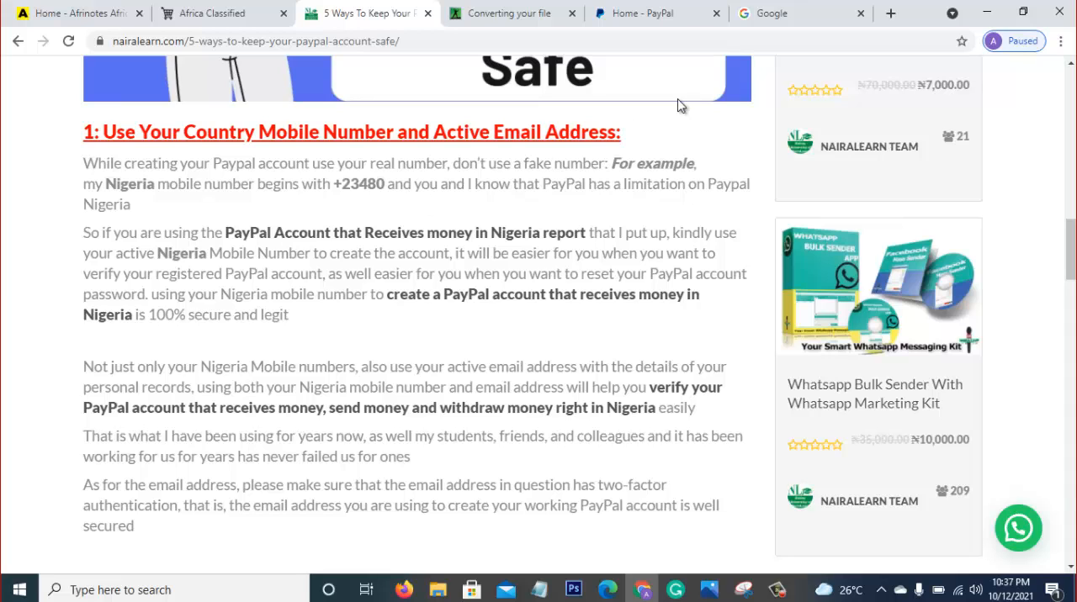
{"action": "left_click", "coordinate": [787, 11]}
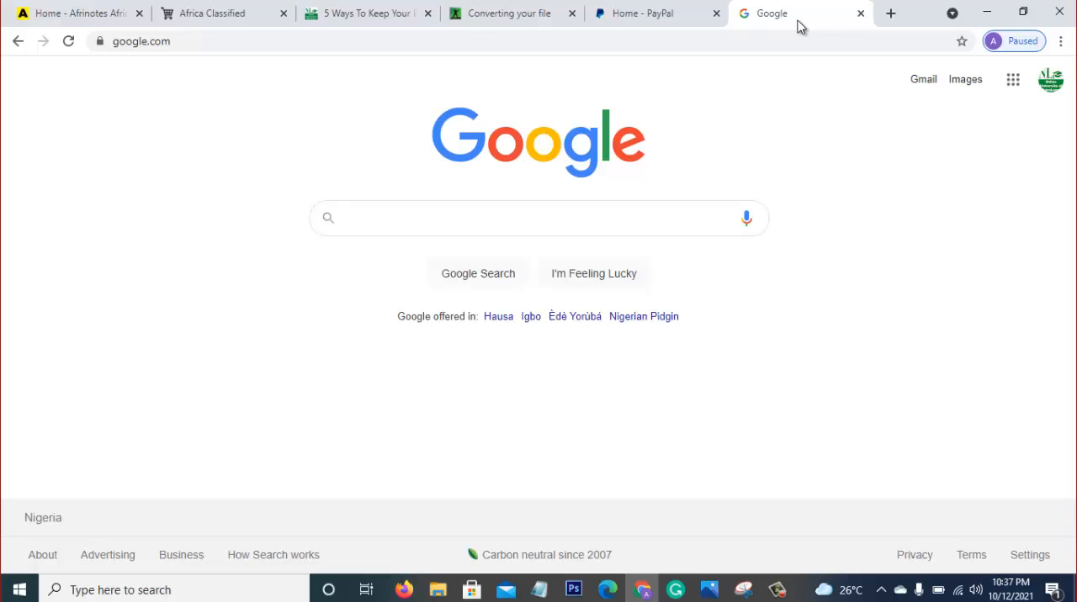
{"action": "left_click", "coordinate": [538, 219]}
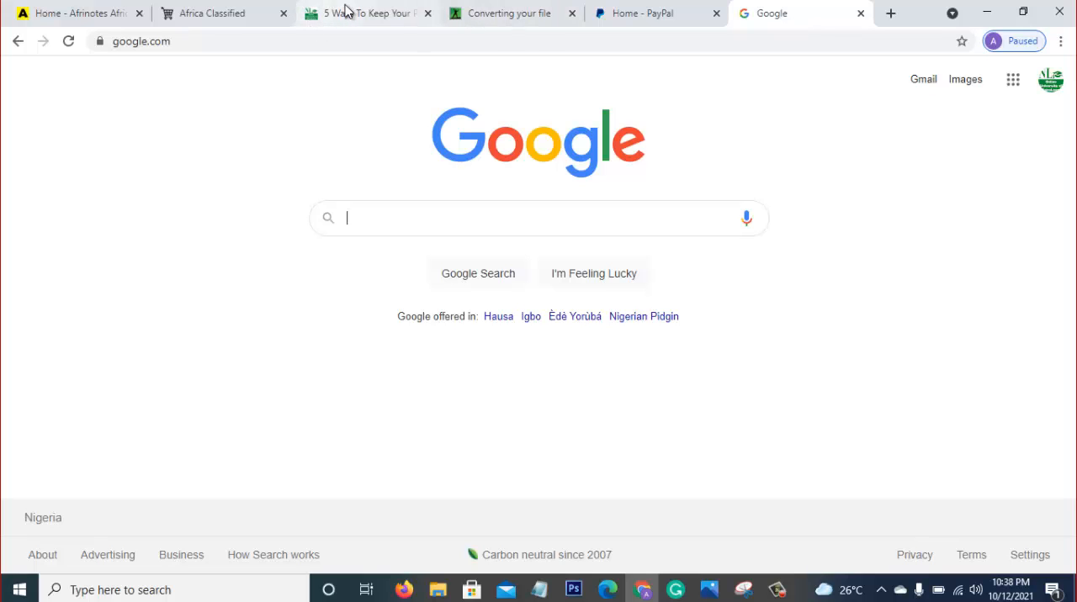
{"action": "left_click", "coordinate": [366, 12]}
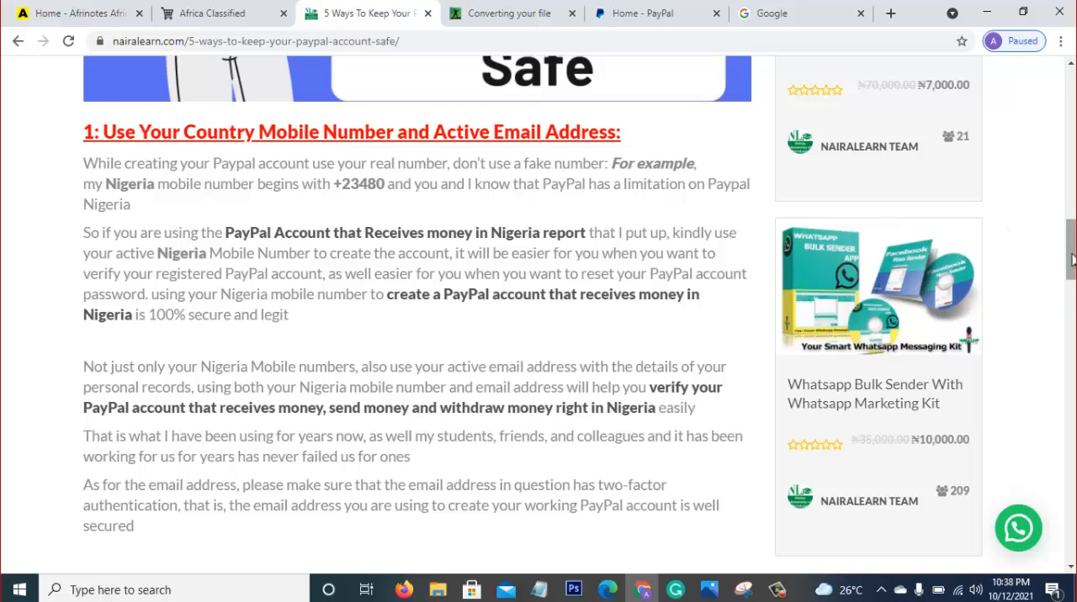
Glance at the PayPal dashboard and return to the article at its Give Your Account Time tip
{"action": "scroll", "scroll_direction": "down", "scroll_amount": 3}
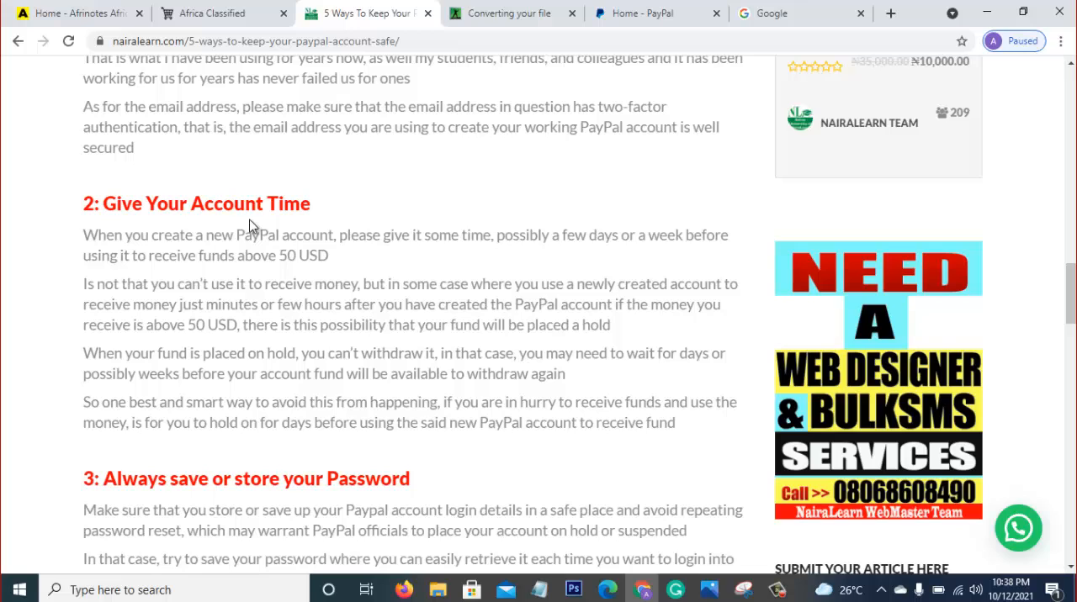
{"action": "mouse_move", "coordinate": [602, 421]}
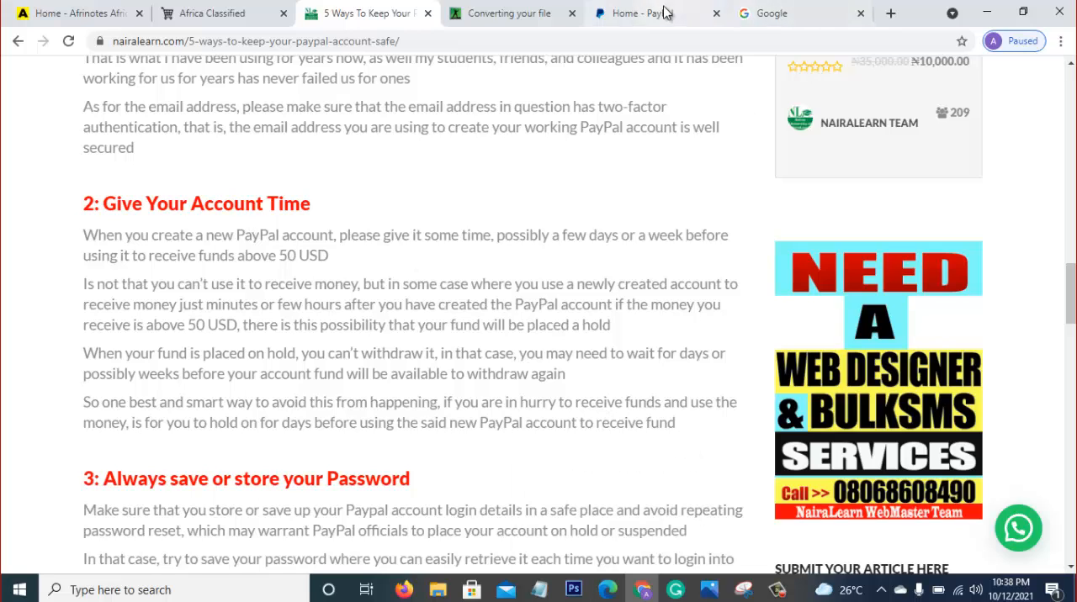
{"action": "left_click", "coordinate": [656, 11]}
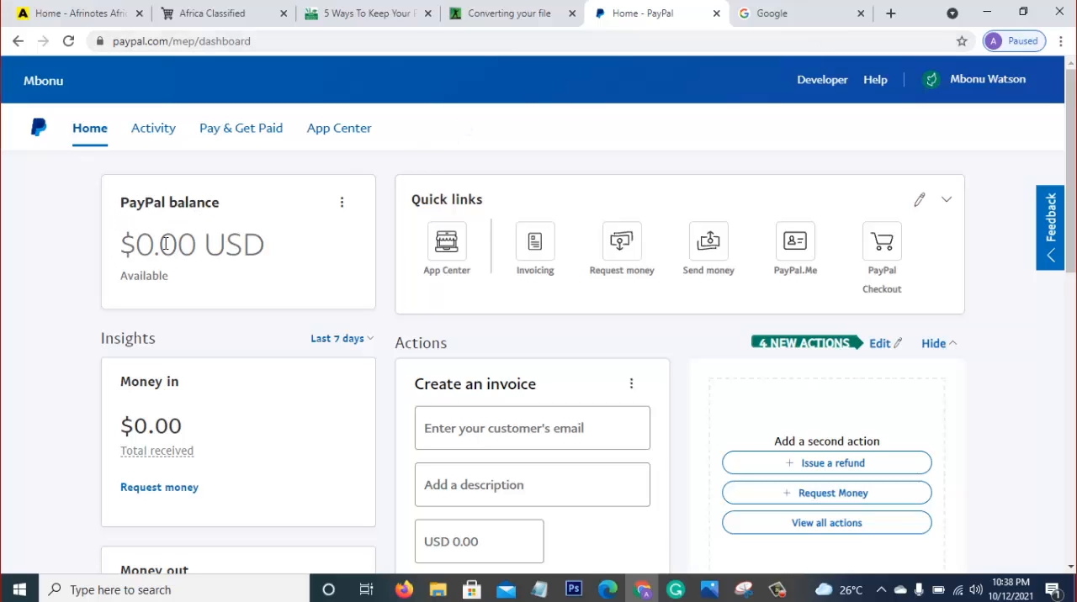
{"action": "mouse_move", "coordinate": [128, 228]}
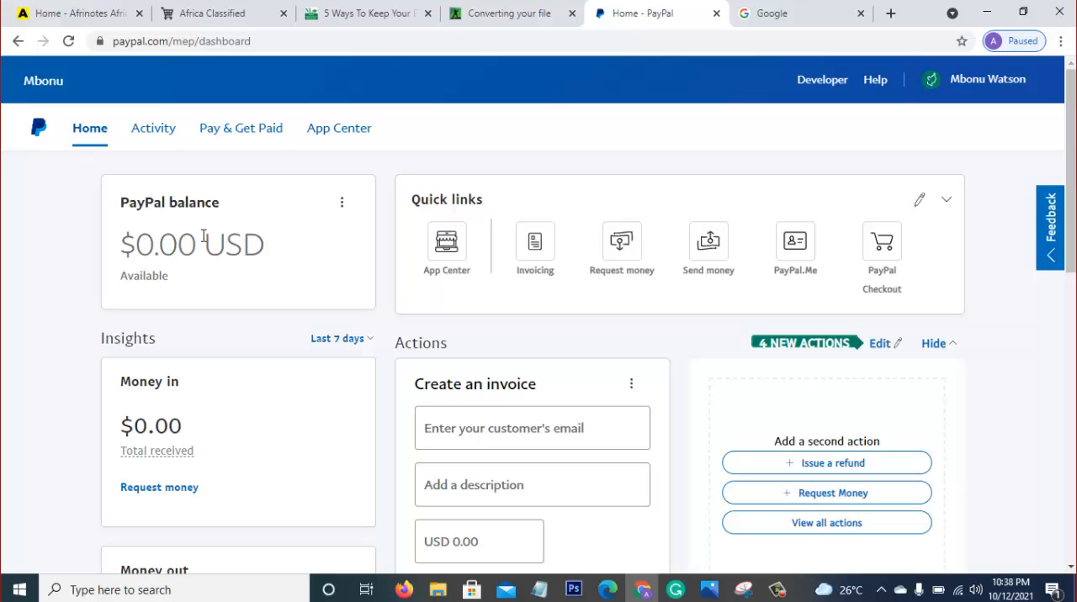
{"action": "mouse_move", "coordinate": [207, 284]}
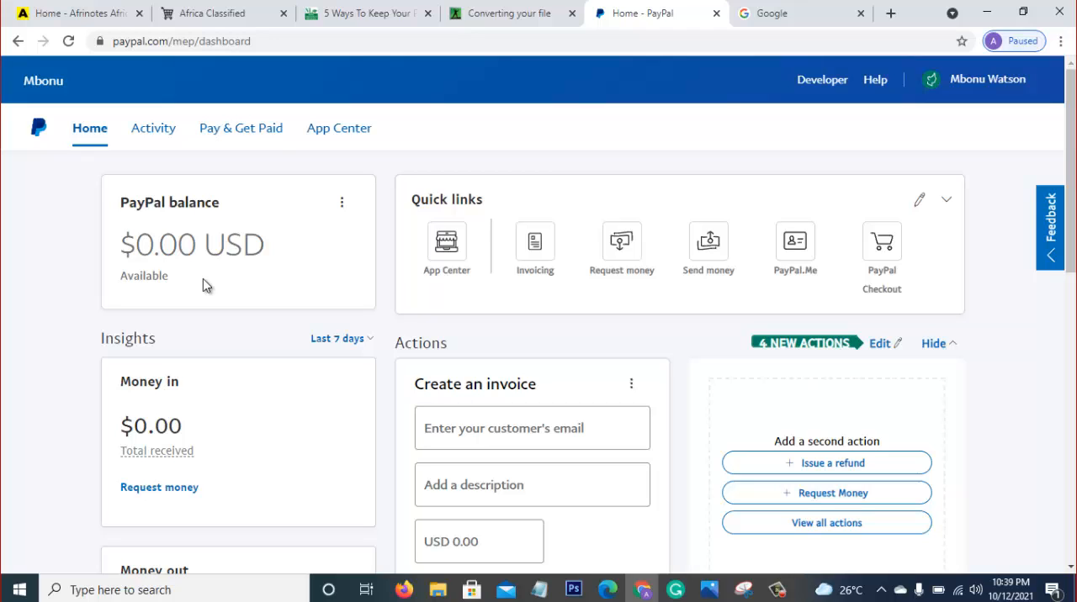
{"action": "mouse_move", "coordinate": [402, 220]}
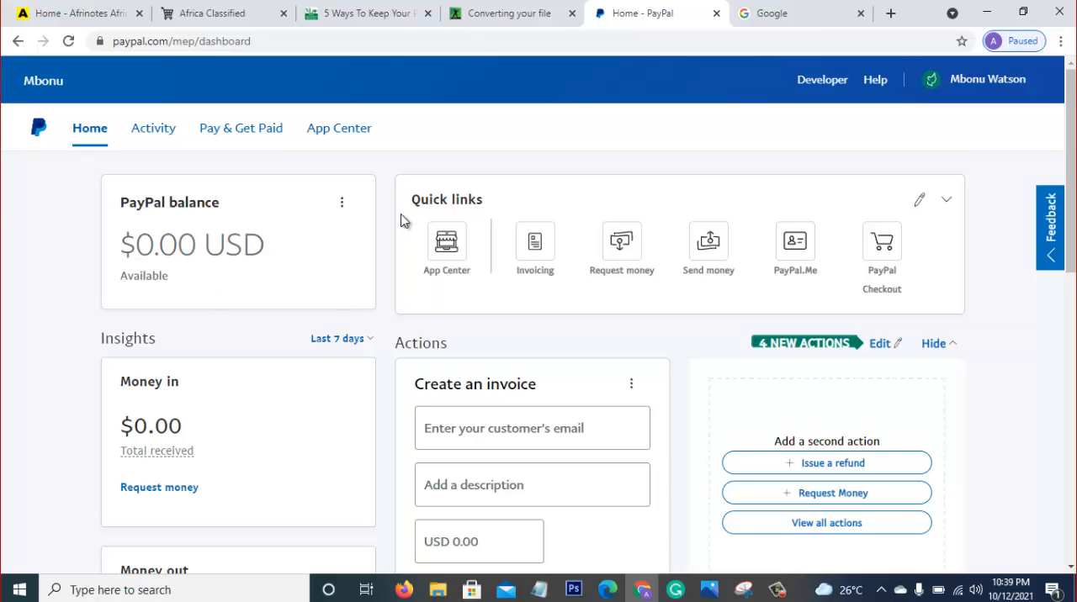
{"action": "left_click", "coordinate": [367, 14]}
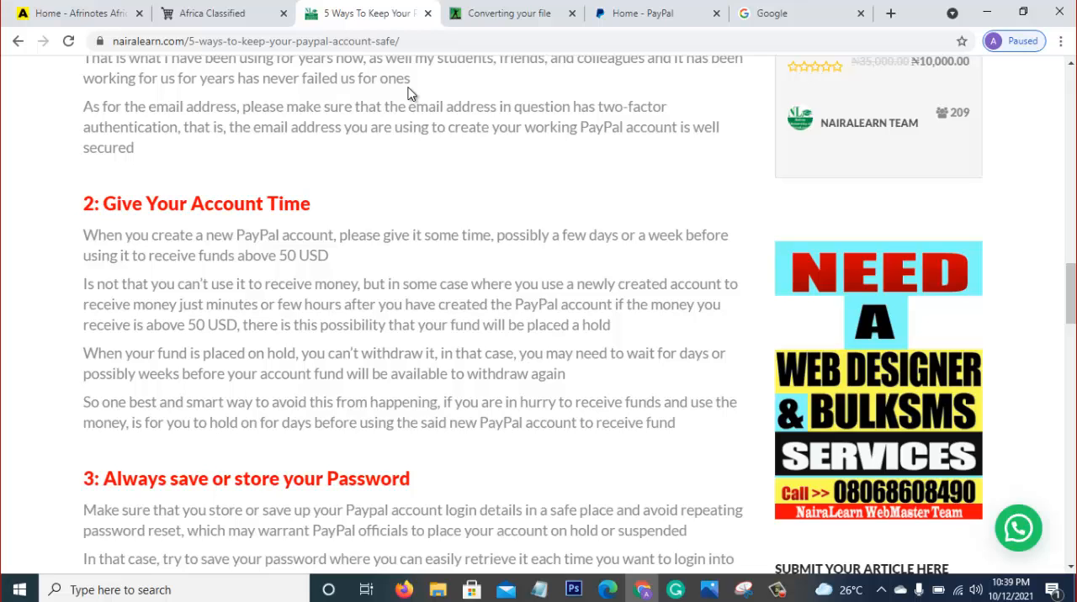
{"action": "mouse_move", "coordinate": [446, 81]}
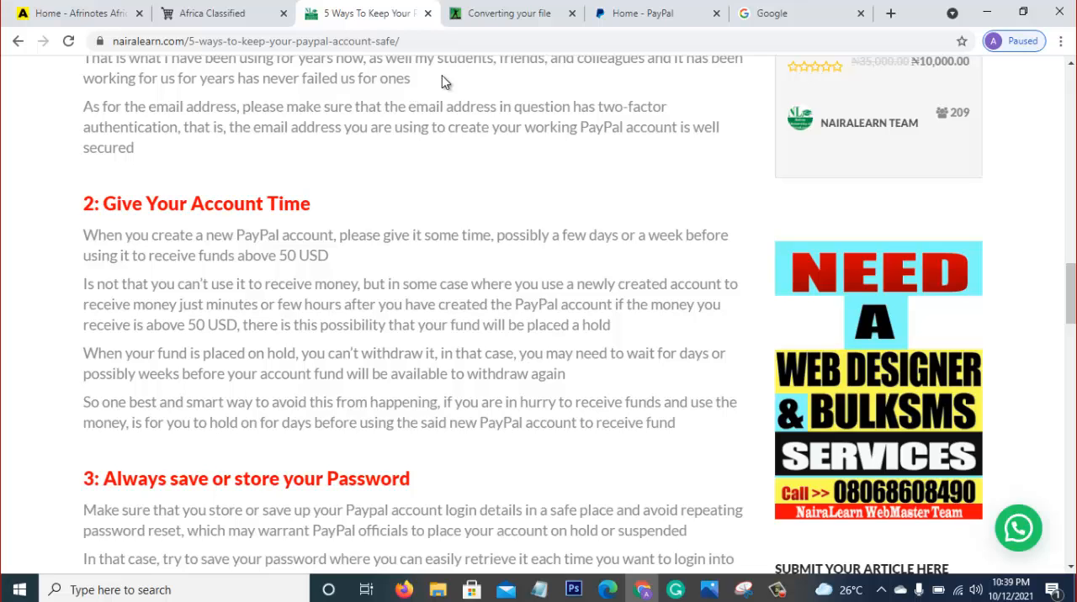
Alternate between the article's account-time tip and the PayPal dashboard, finishing on the dashboard
{"action": "left_click", "coordinate": [656, 11]}
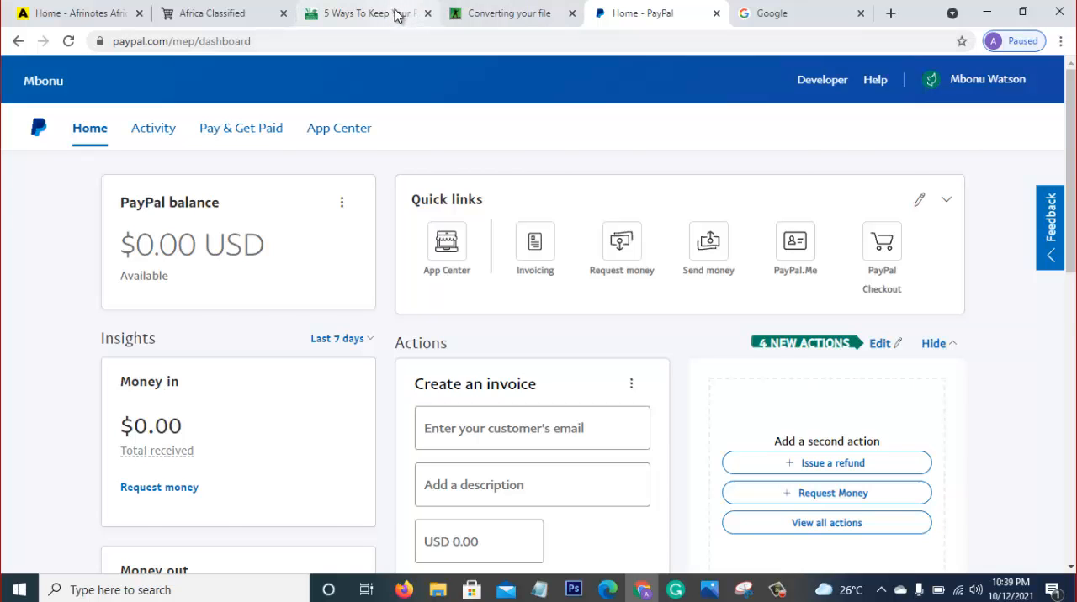
{"action": "left_click", "coordinate": [366, 12]}
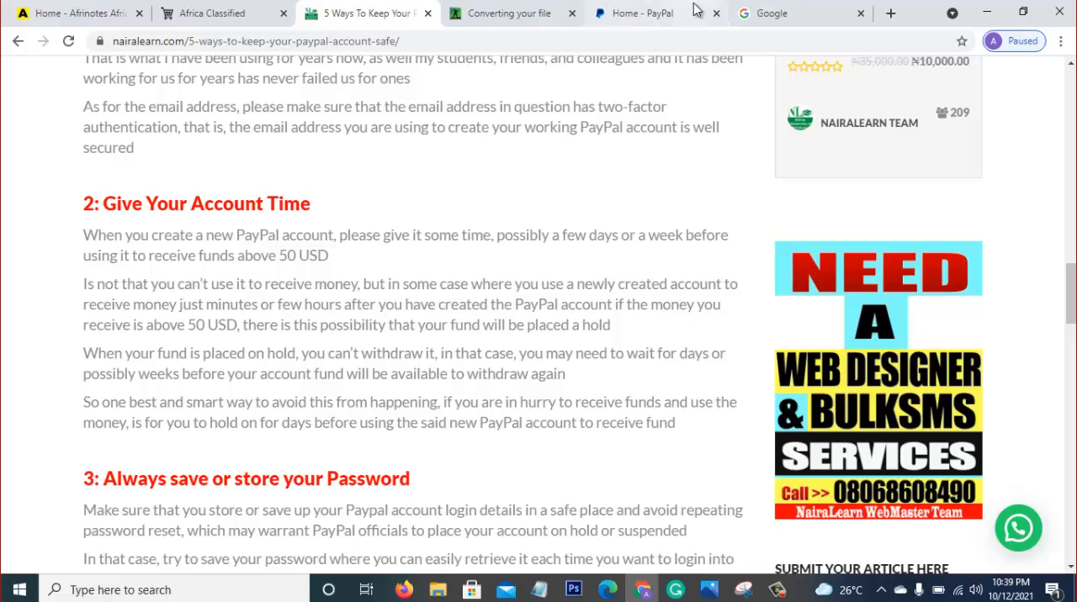
{"action": "left_click", "coordinate": [656, 11]}
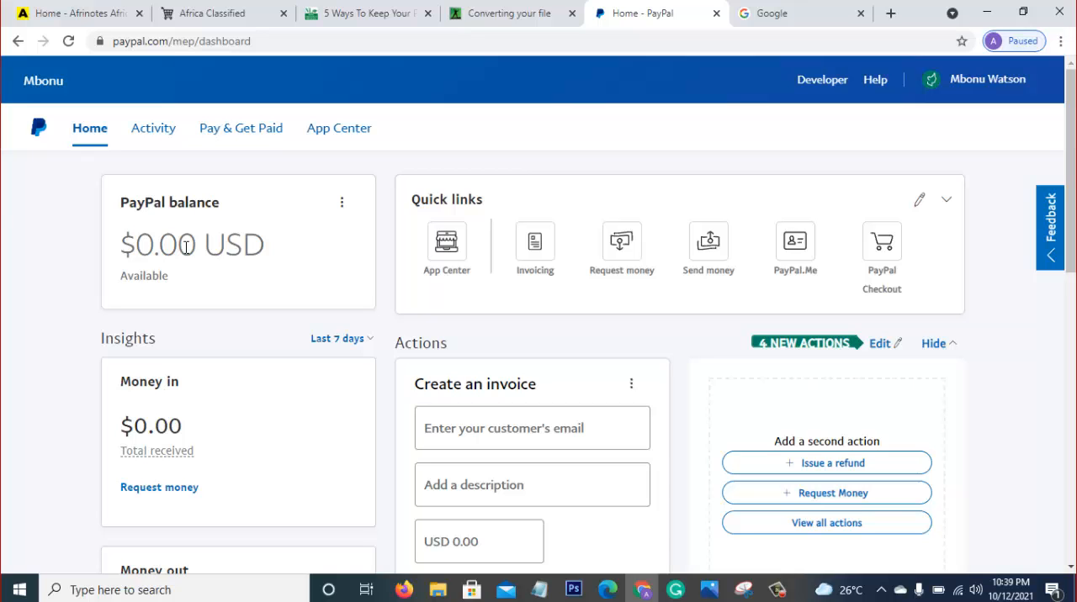
{"action": "mouse_move", "coordinate": [380, 12]}
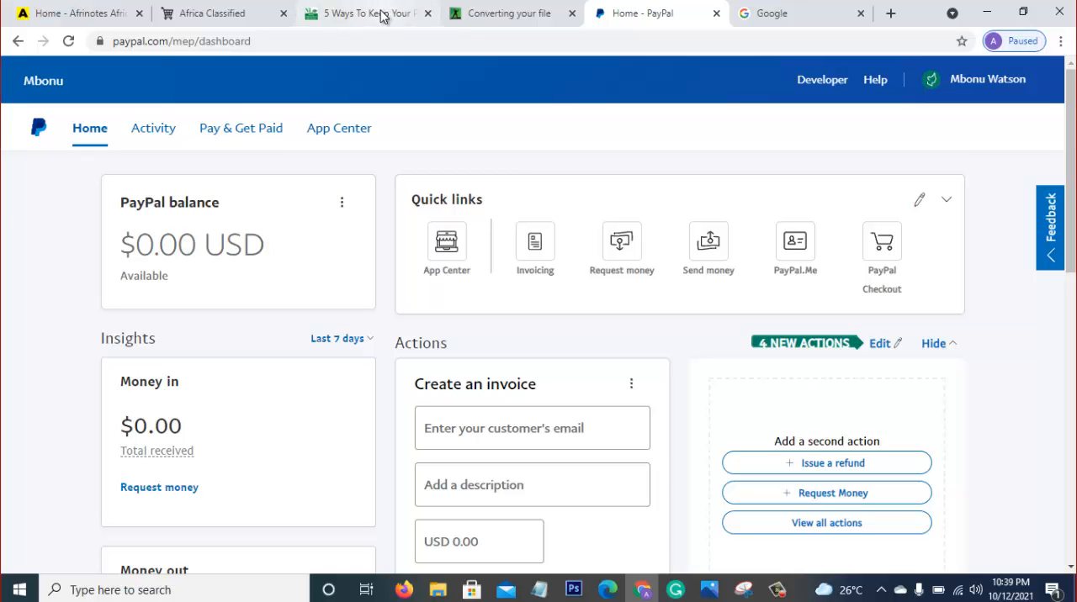
{"action": "left_click", "coordinate": [367, 14]}
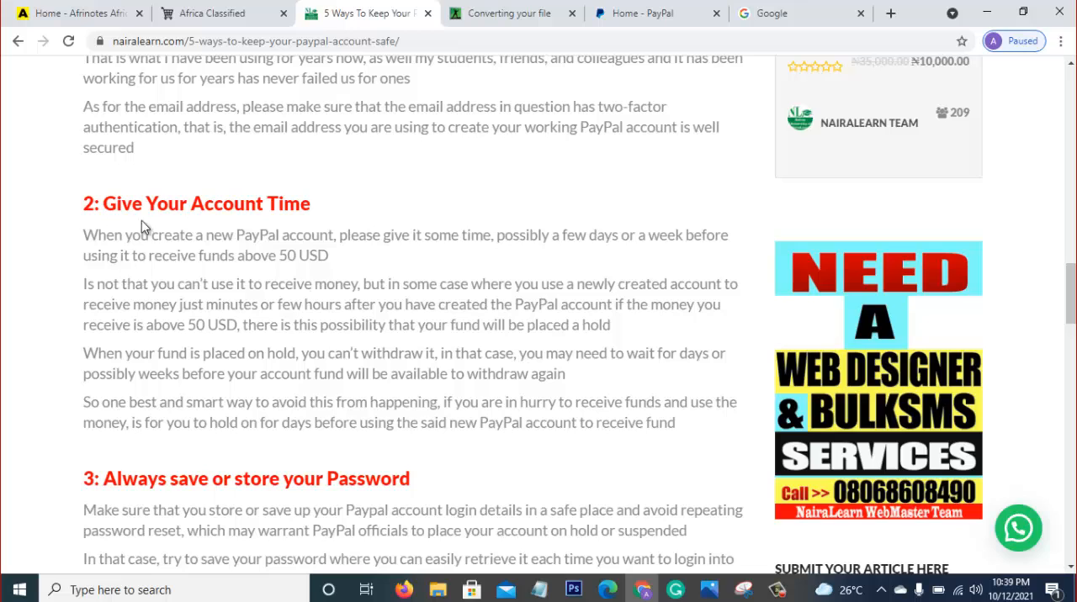
{"action": "mouse_move", "coordinate": [152, 229]}
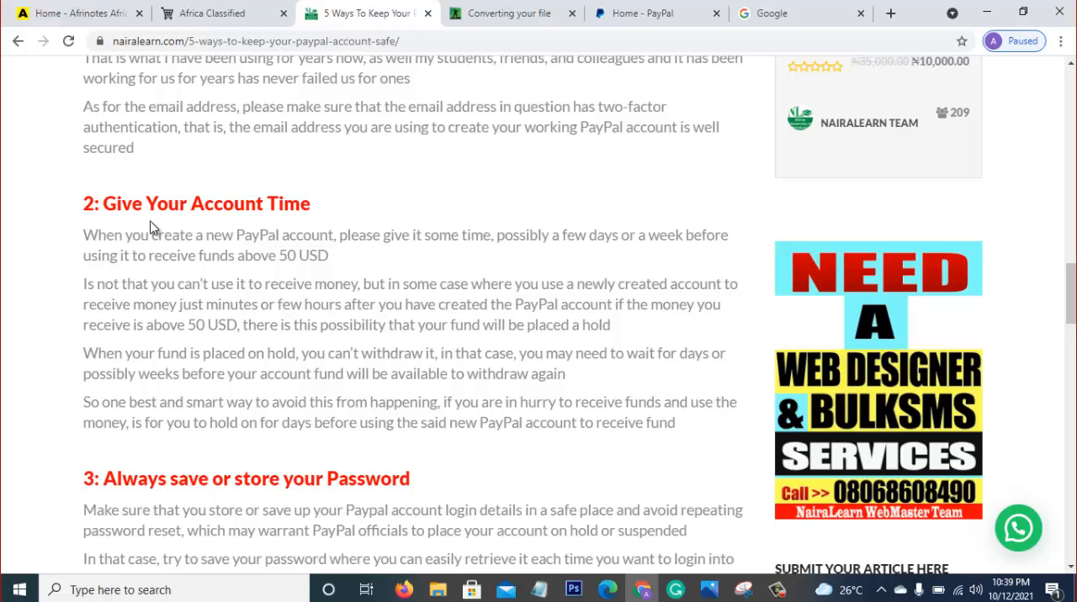
{"action": "left_click", "coordinate": [656, 12]}
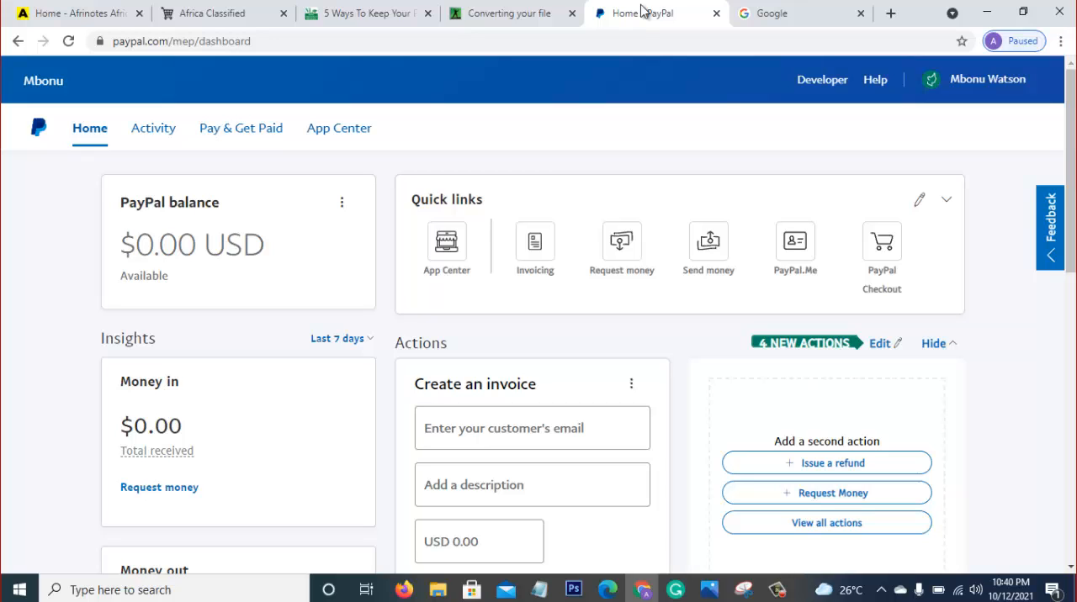
{"action": "left_click", "coordinate": [366, 12]}
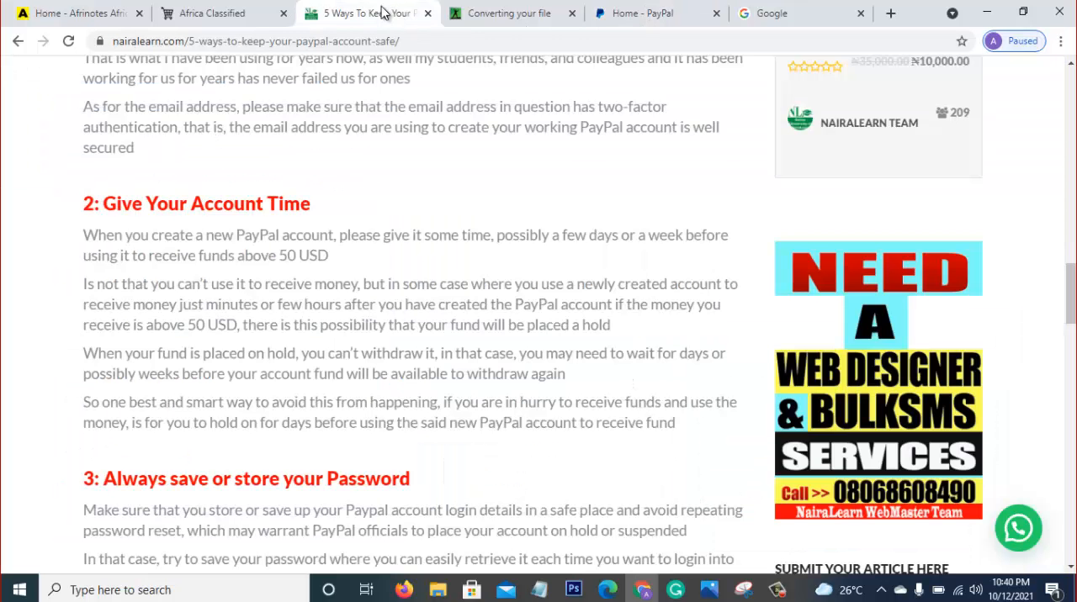
{"action": "mouse_move", "coordinate": [1057, 218]}
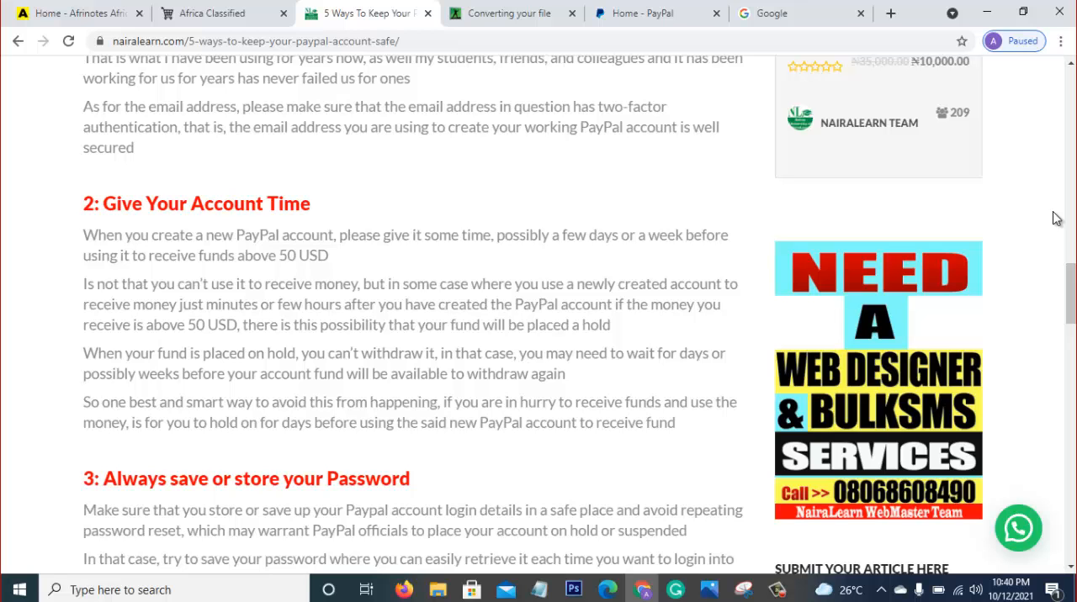
{"action": "scroll", "scroll_direction": "up", "scroll_amount": 3}
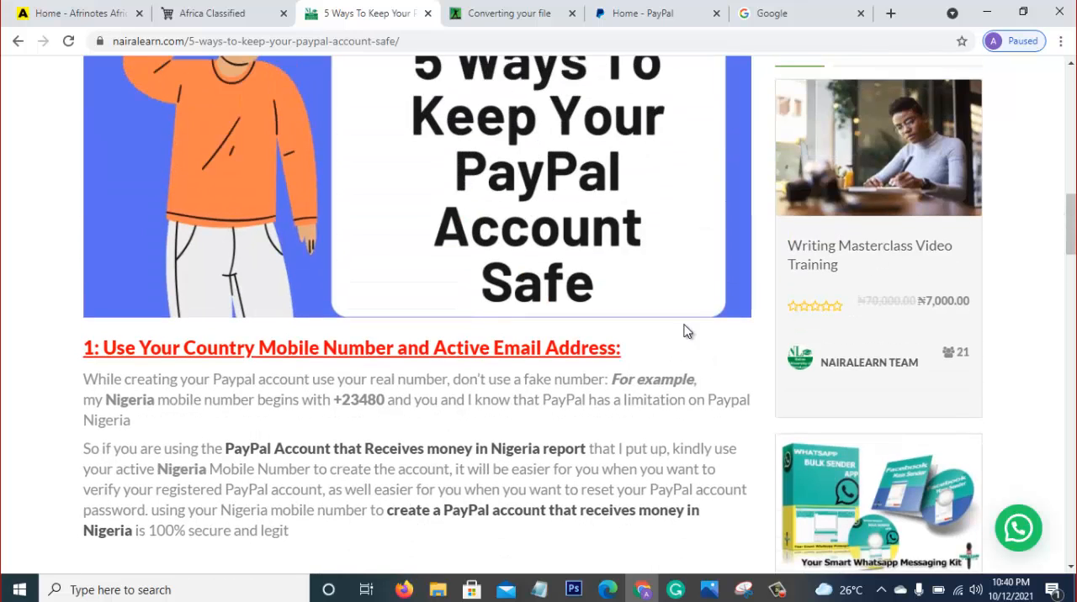
{"action": "scroll", "scroll_direction": "down", "scroll_amount": 3}
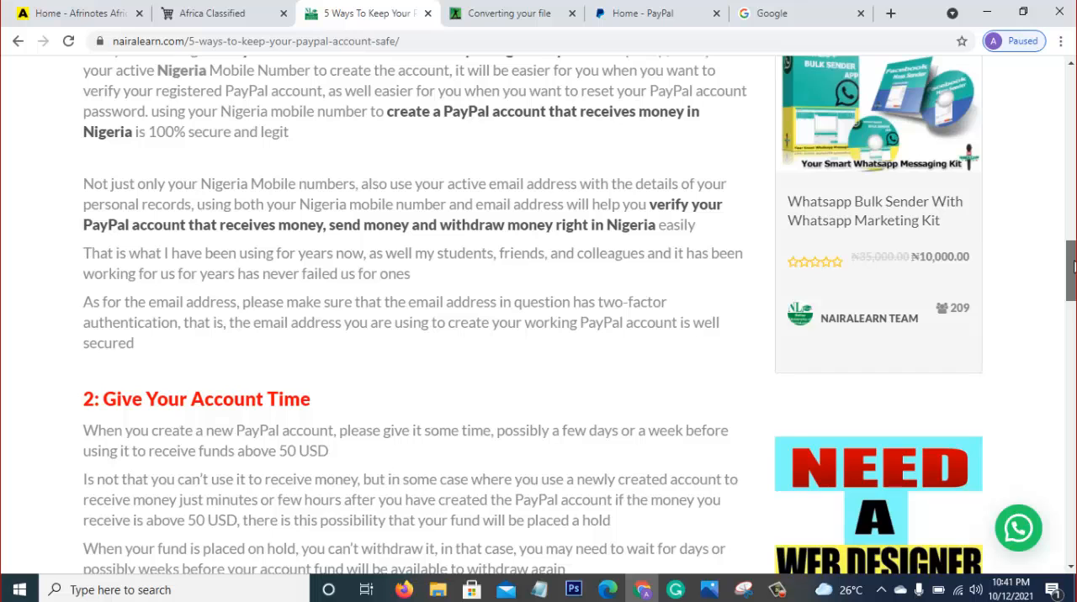
{"action": "scroll", "scroll_direction": "up", "scroll_amount": 3}
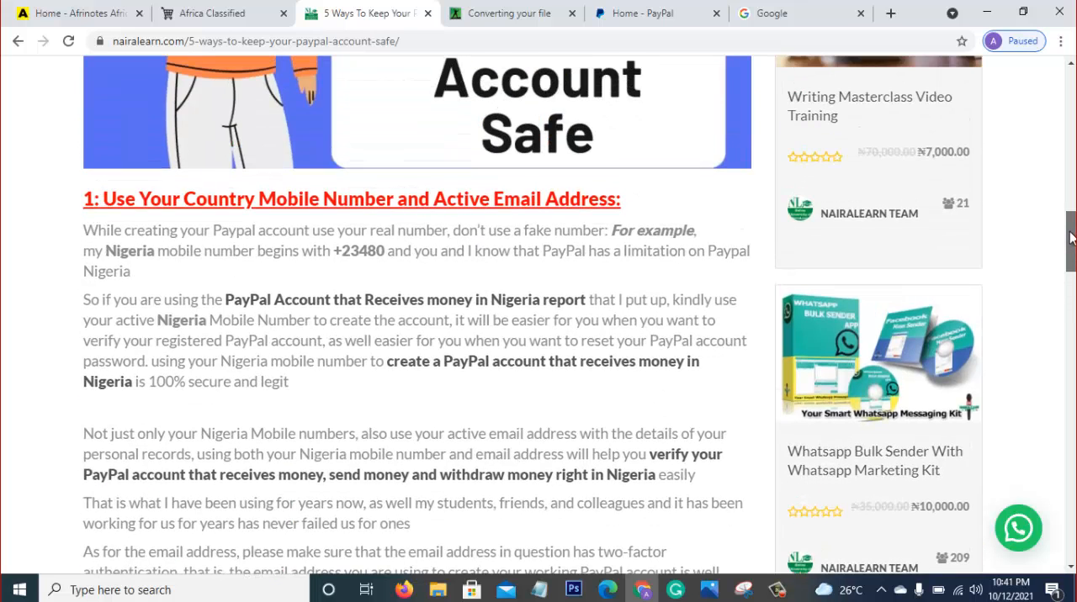
{"action": "scroll", "scroll_direction": "down", "scroll_amount": 3}
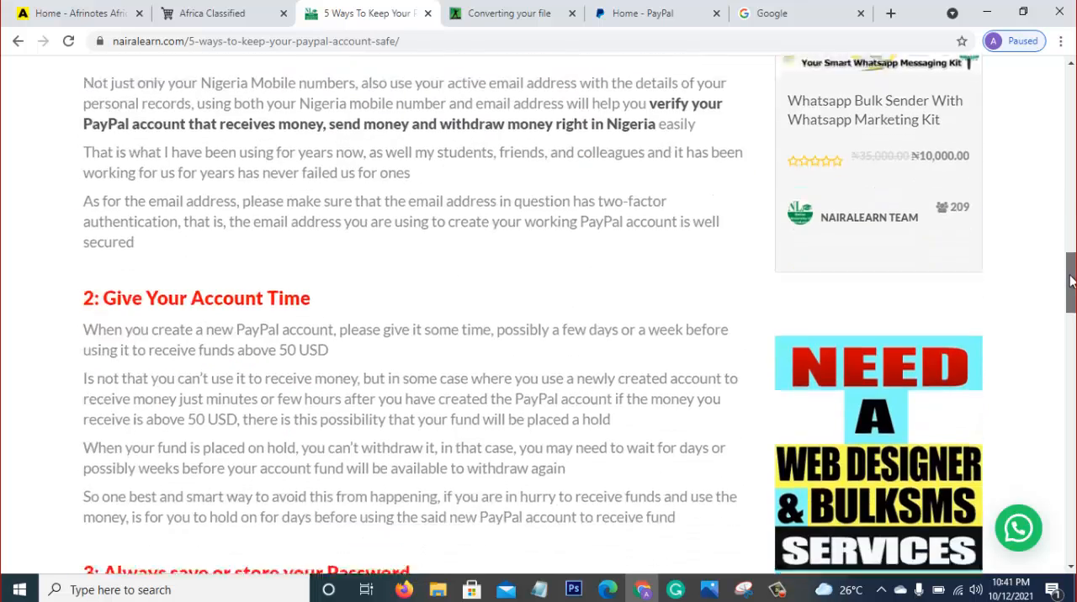
{"action": "scroll", "scroll_direction": "down", "scroll_amount": 3}
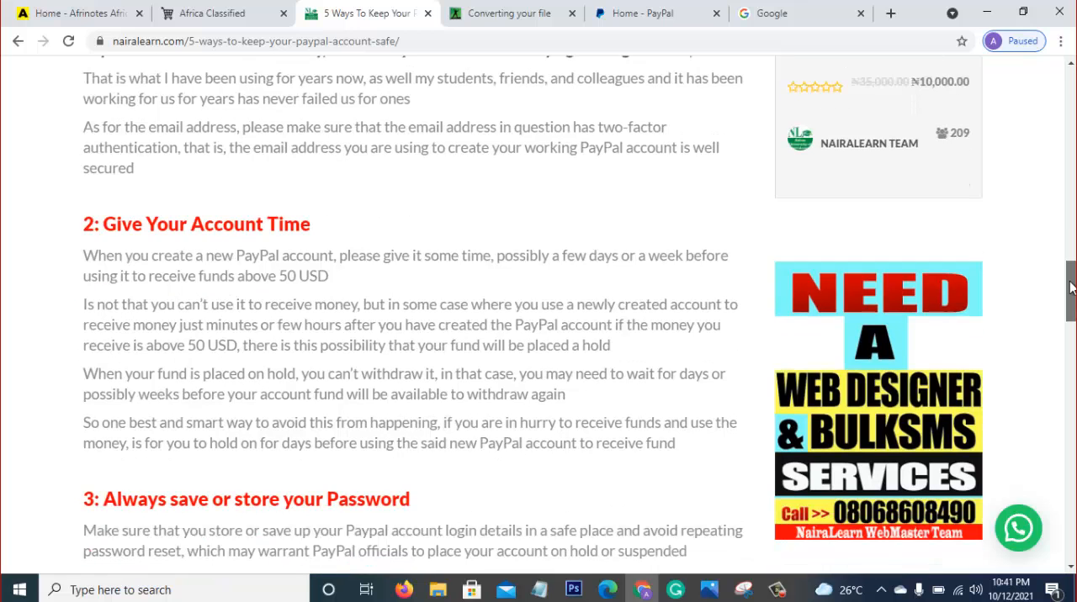
{"action": "scroll", "scroll_direction": "down", "scroll_amount": 3}
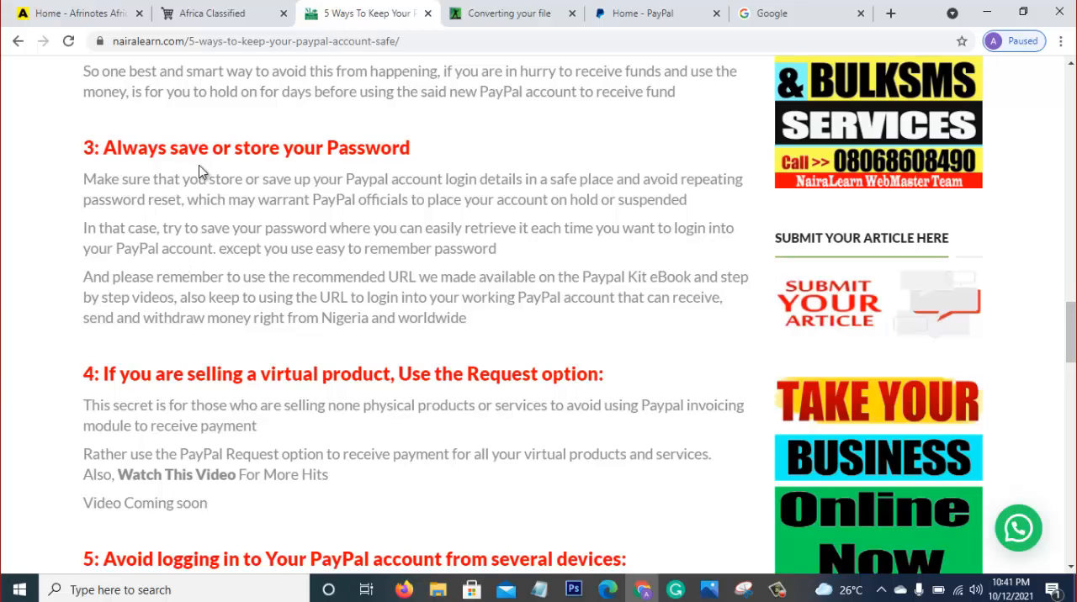
{"action": "mouse_move", "coordinate": [229, 175]}
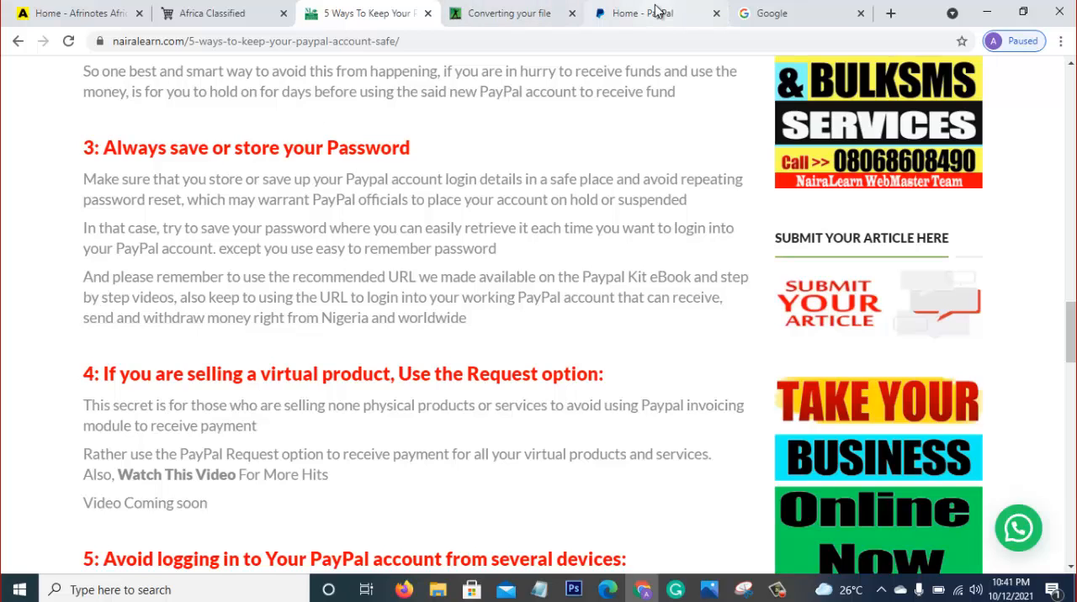
{"action": "left_click", "coordinate": [656, 11]}
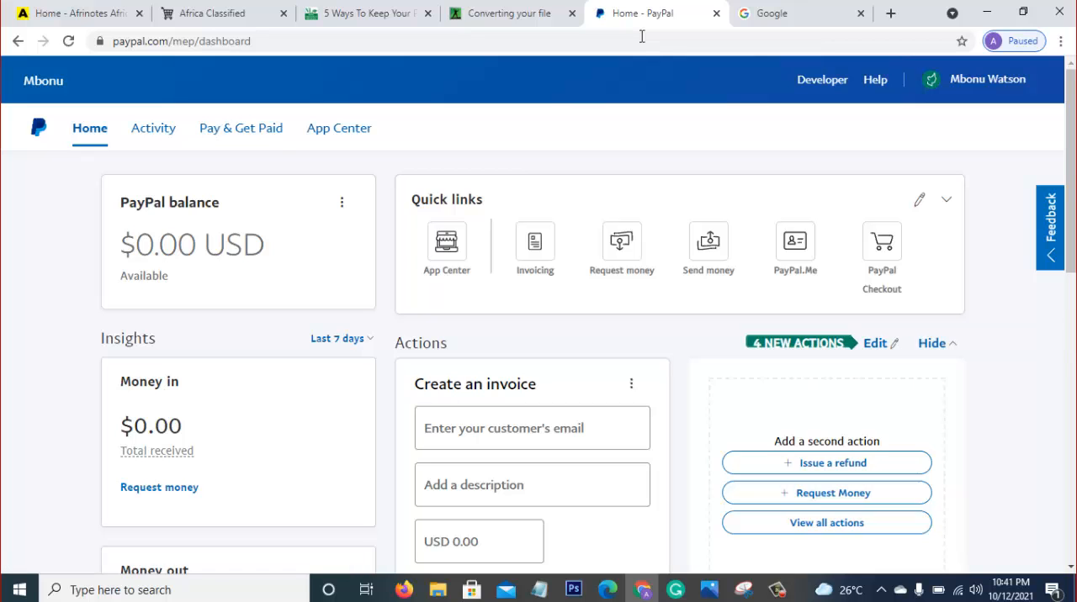
Return to the article and read on to the tips on Request payments and using one device
{"action": "left_click", "coordinate": [366, 12]}
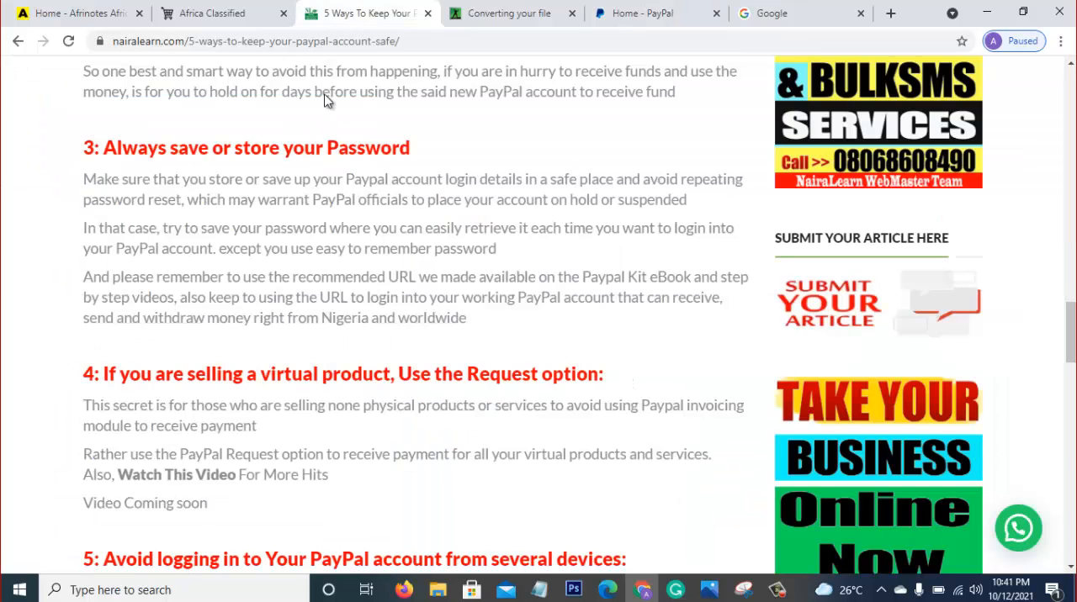
{"action": "mouse_move", "coordinate": [323, 177]}
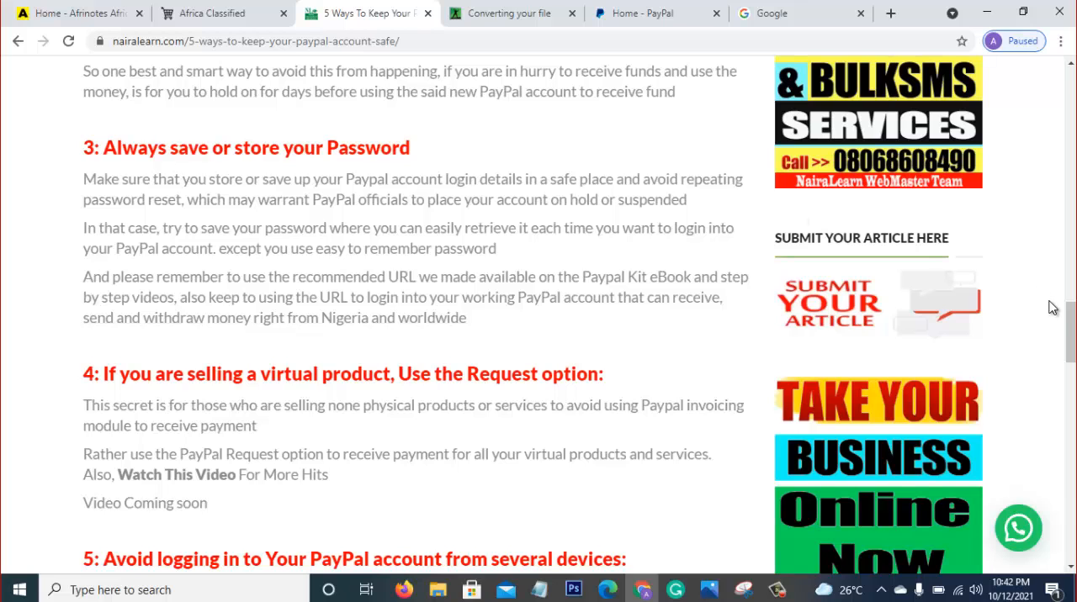
{"action": "scroll", "scroll_direction": "down", "scroll_amount": 3}
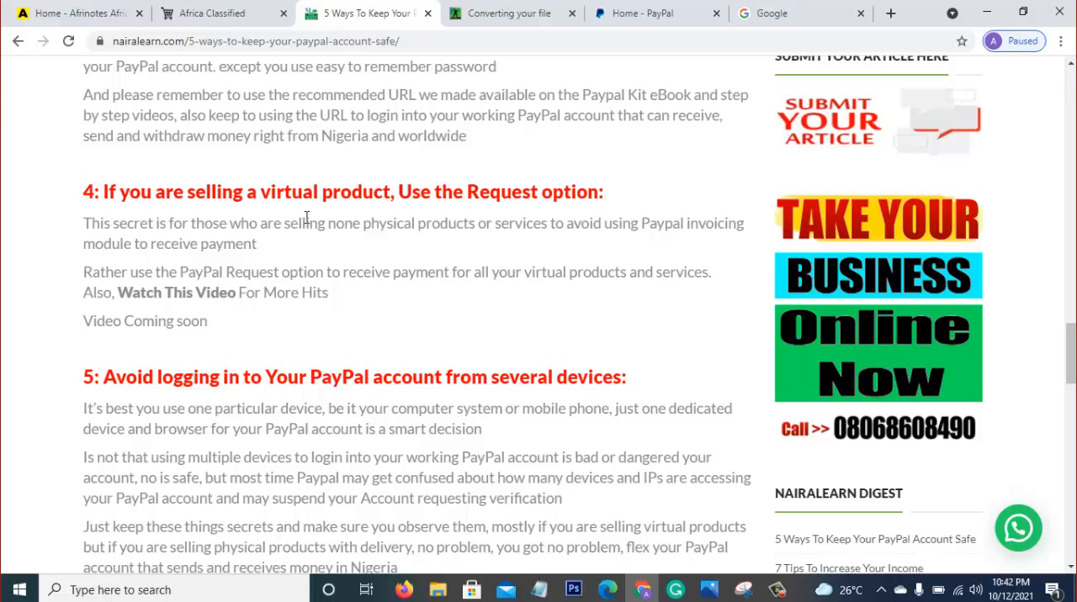
Switch back to the PayPal dashboard showing the $0.00 USD balance
{"action": "left_click", "coordinate": [656, 12]}
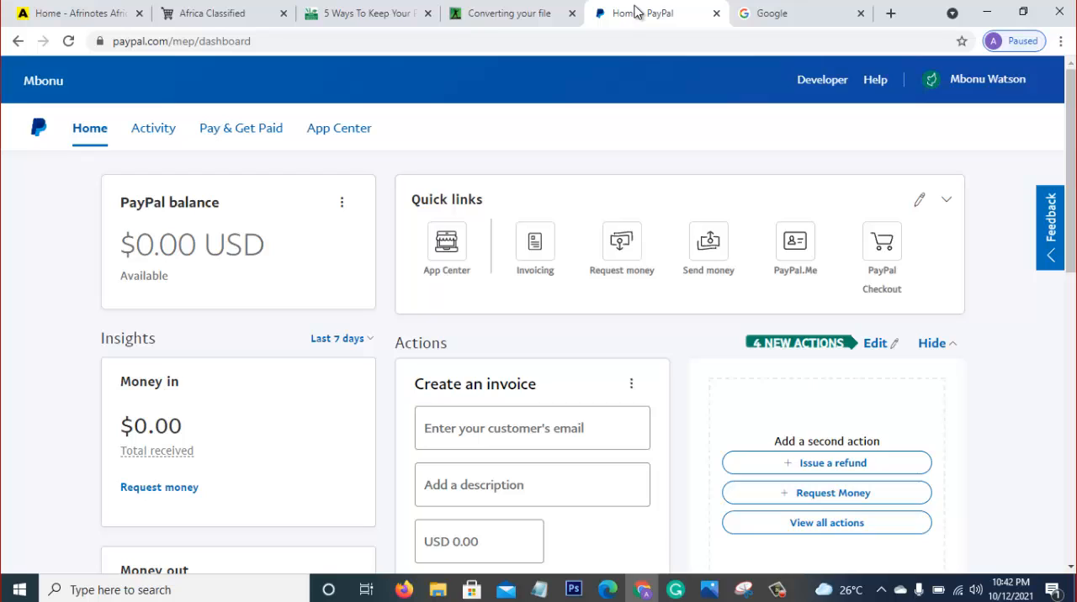
{"action": "mouse_move", "coordinate": [656, 48]}
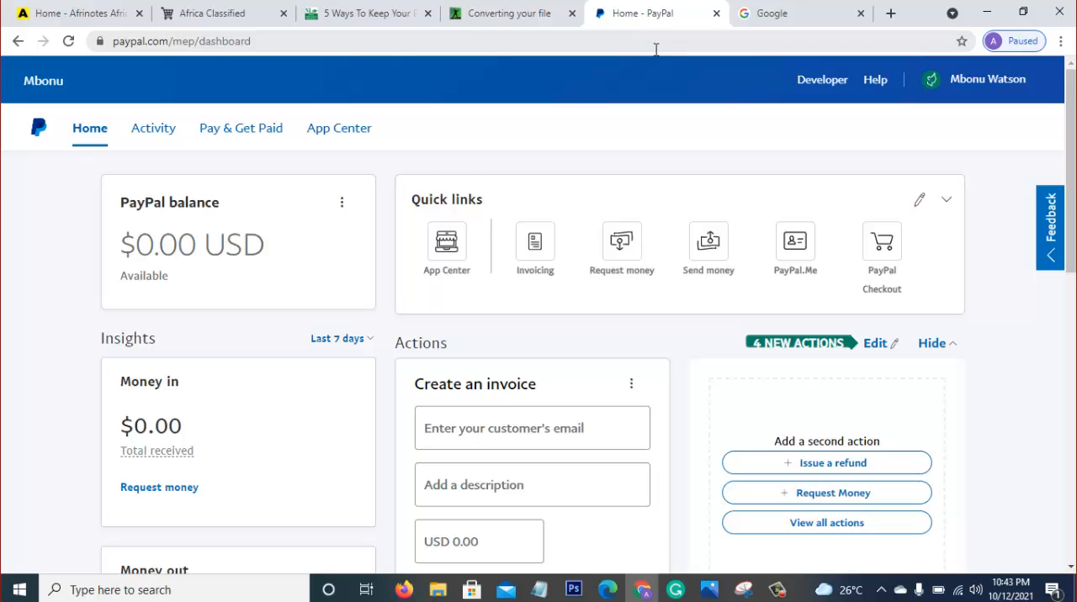
{"action": "mouse_move", "coordinate": [619, 111]}
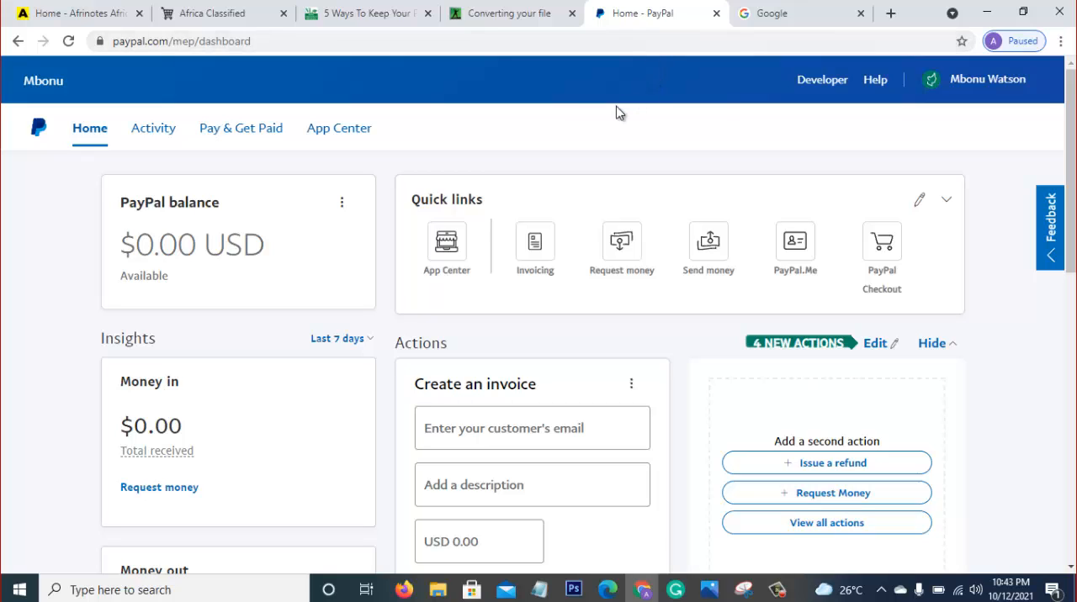
{"action": "mouse_move", "coordinate": [535, 244]}
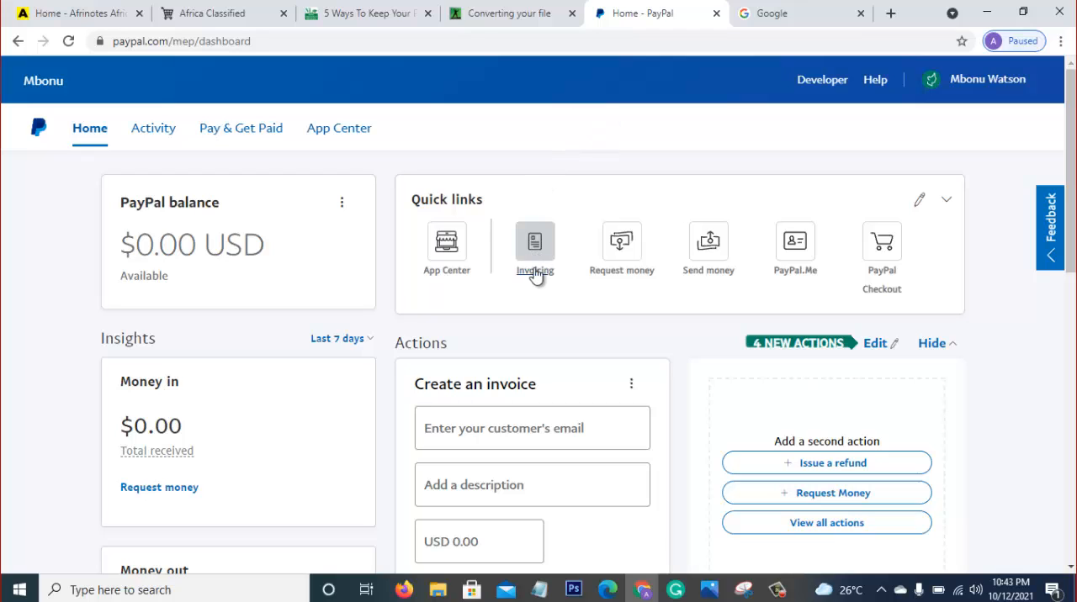
{"action": "mouse_move", "coordinate": [572, 158]}
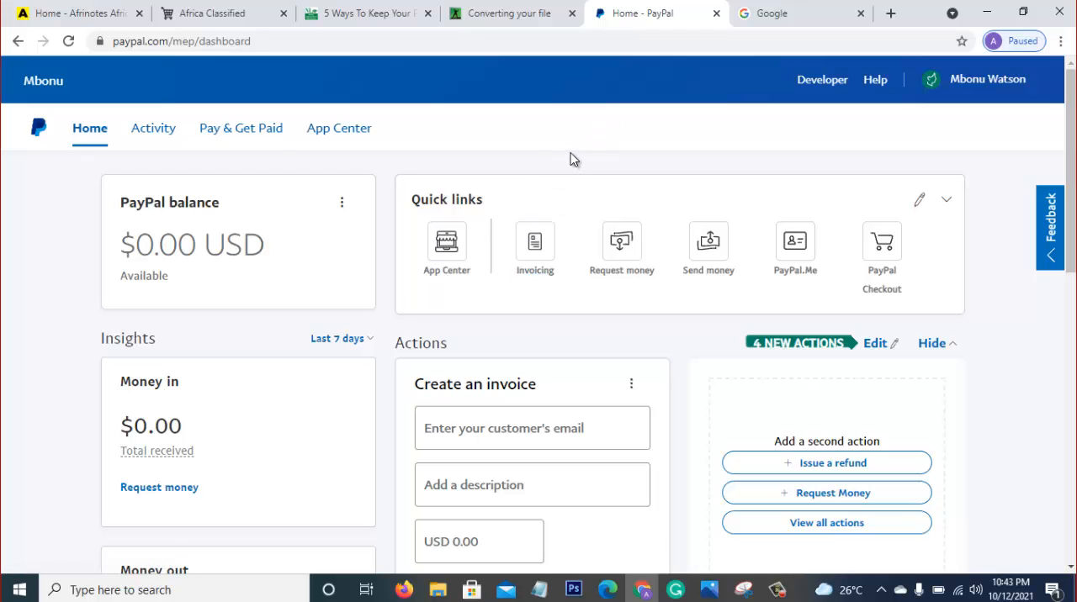
{"action": "mouse_move", "coordinate": [496, 120]}
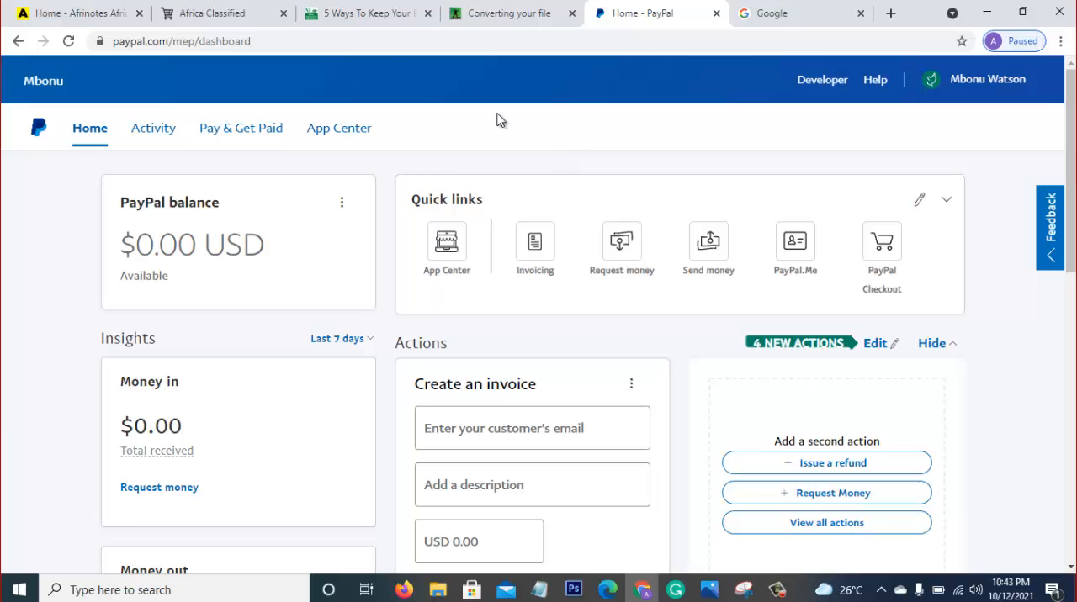
{"action": "left_click", "coordinate": [361, 12]}
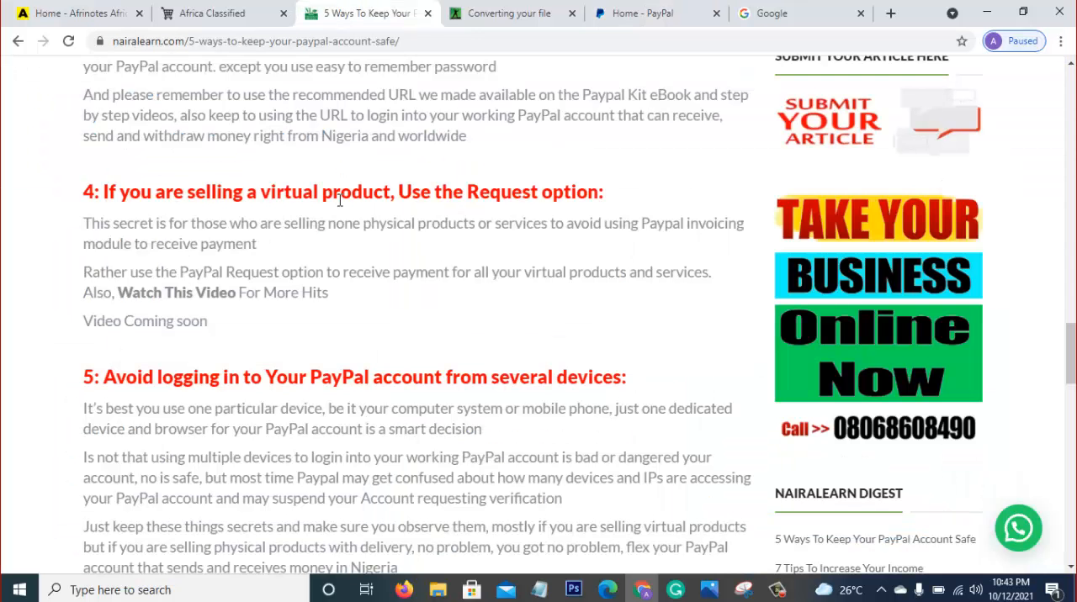
{"action": "mouse_move", "coordinate": [481, 202]}
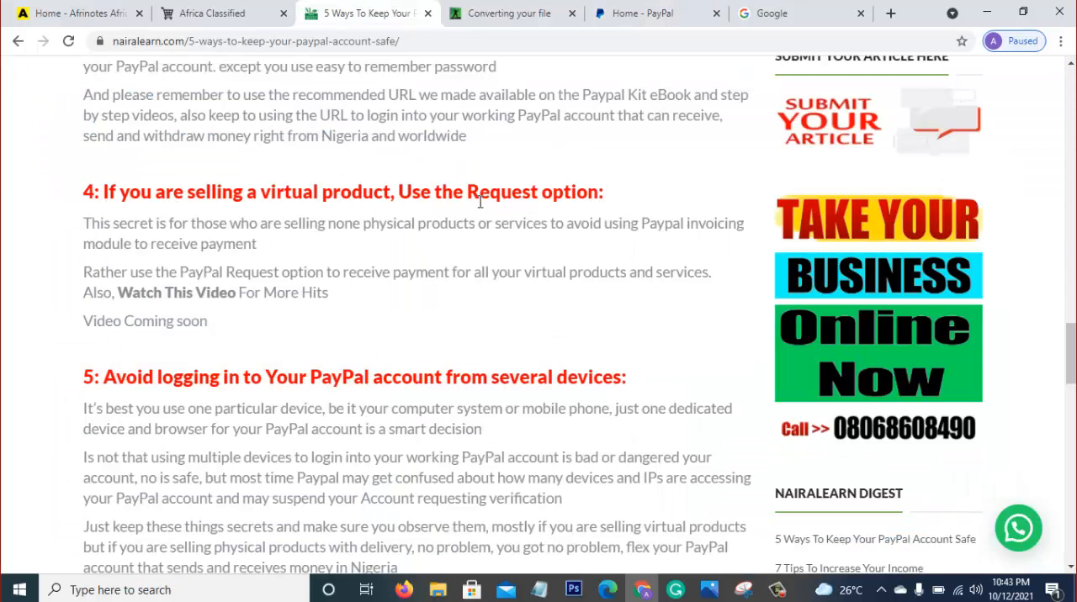
{"action": "mouse_move", "coordinate": [536, 197]}
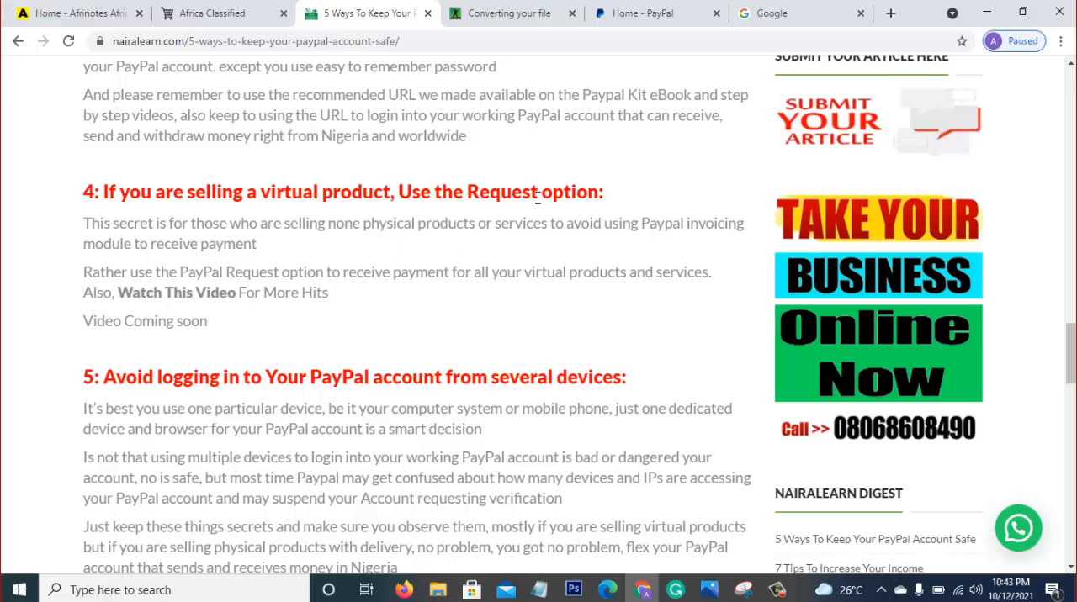
{"action": "left_click", "coordinate": [656, 12]}
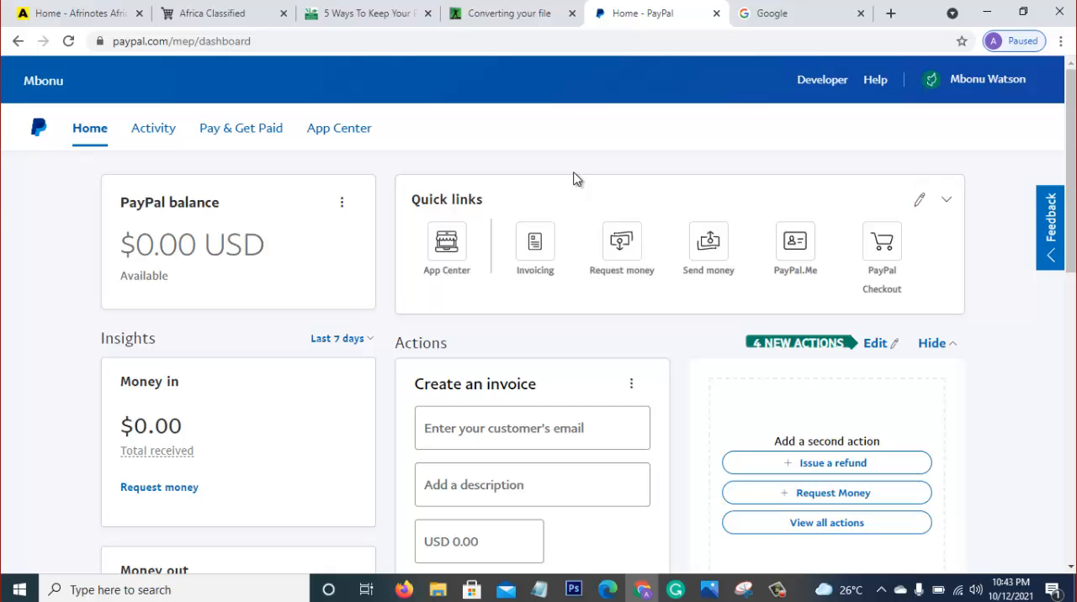
{"action": "mouse_move", "coordinate": [603, 175]}
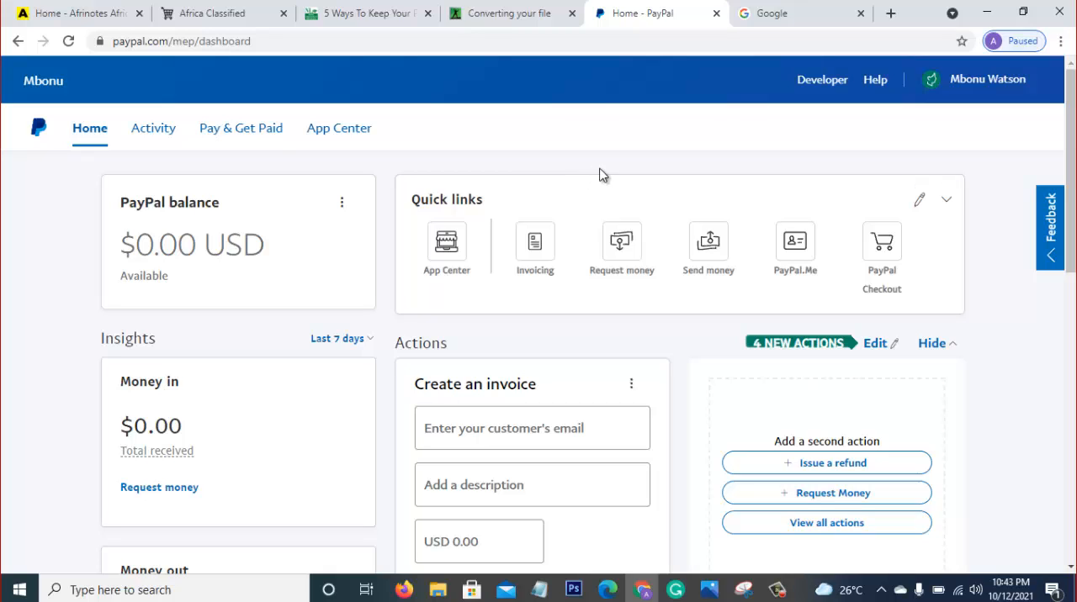
{"action": "mouse_move", "coordinate": [621, 244]}
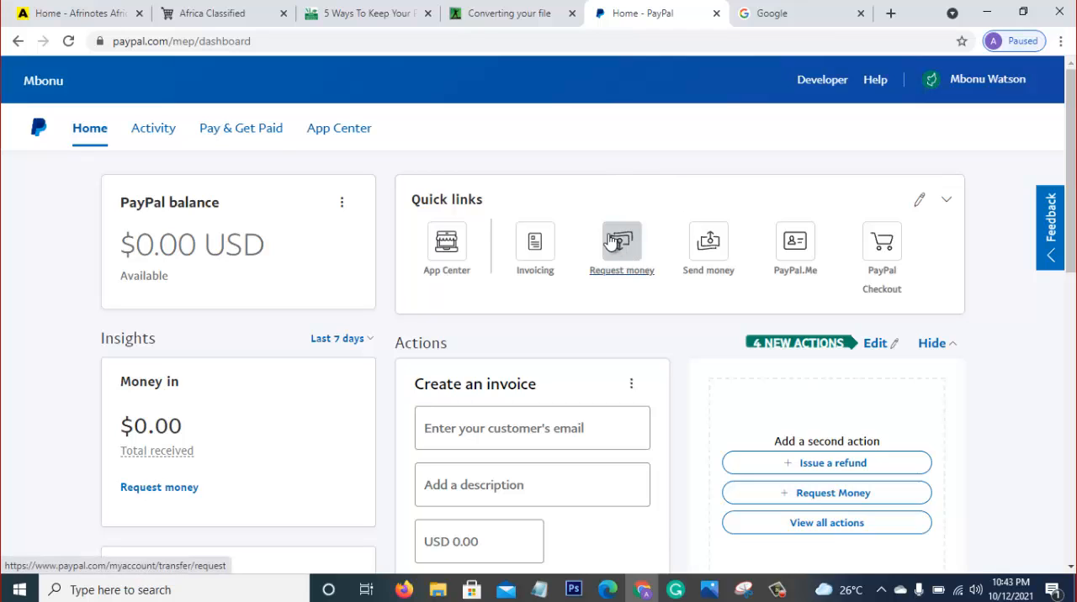
{"action": "mouse_move", "coordinate": [617, 269]}
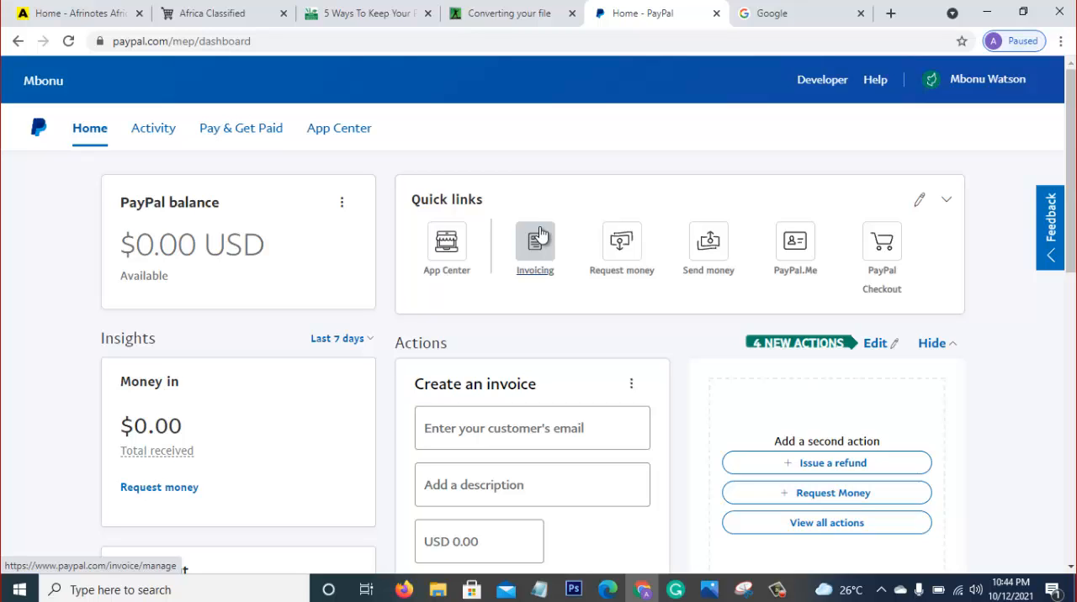
{"action": "mouse_move", "coordinate": [575, 198]}
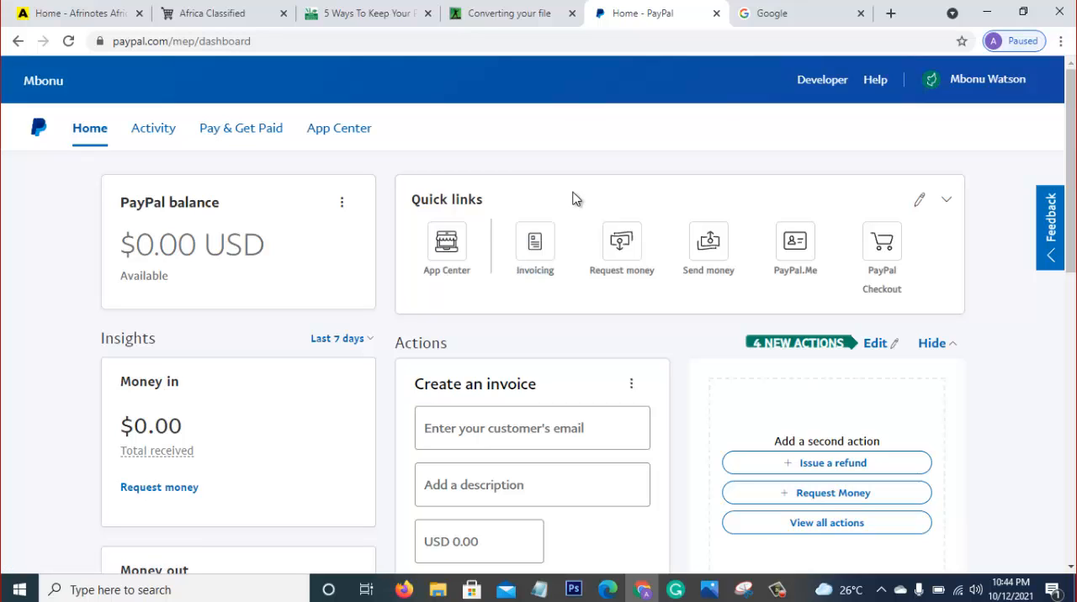
{"action": "mouse_move", "coordinate": [656, 195]}
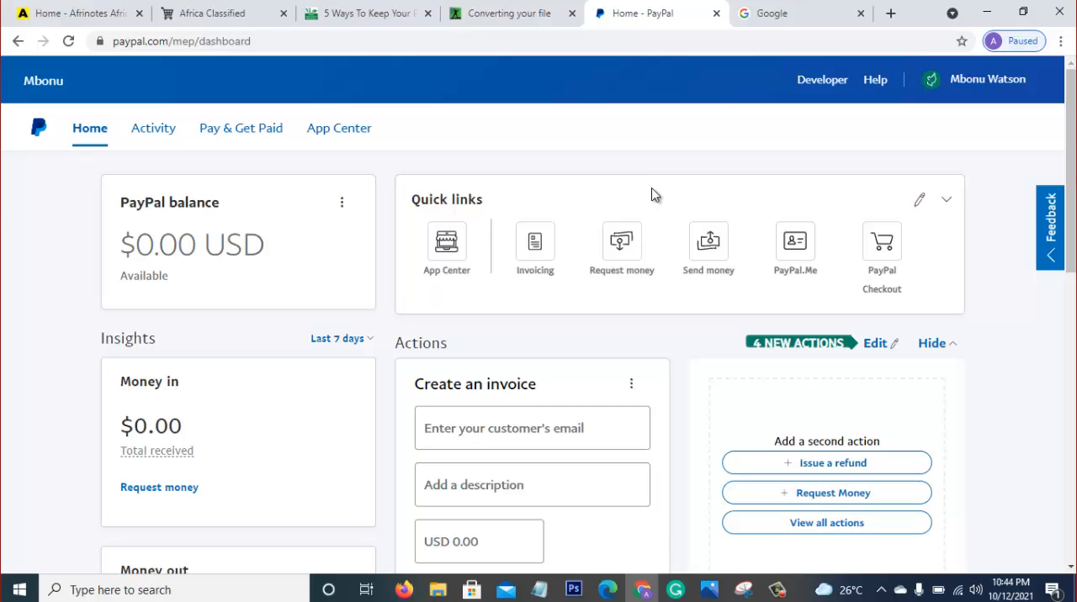
{"action": "mouse_move", "coordinate": [622, 197]}
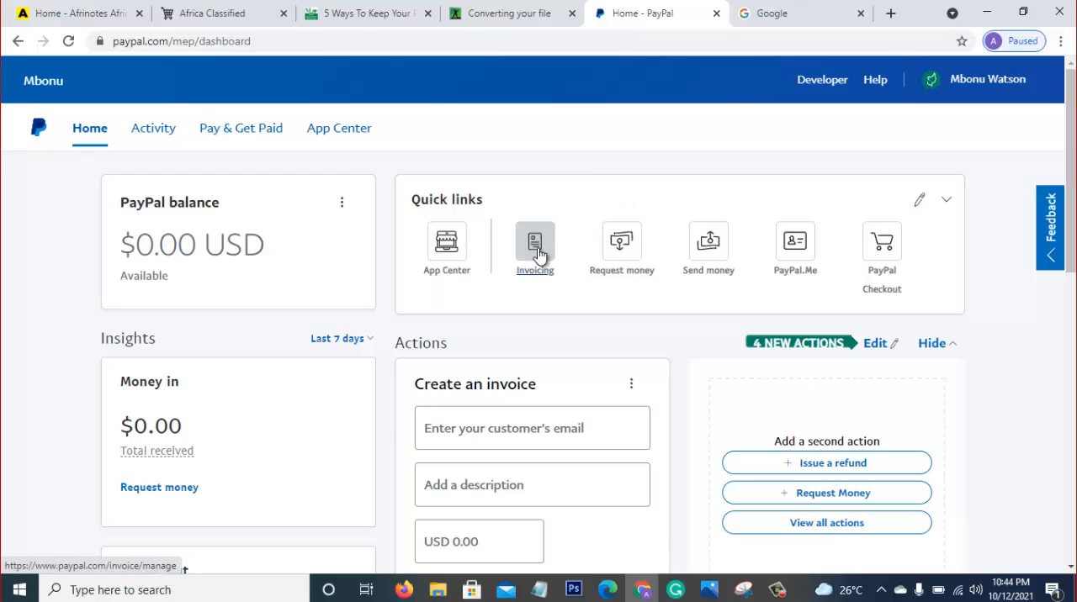
{"action": "mouse_move", "coordinate": [620, 242]}
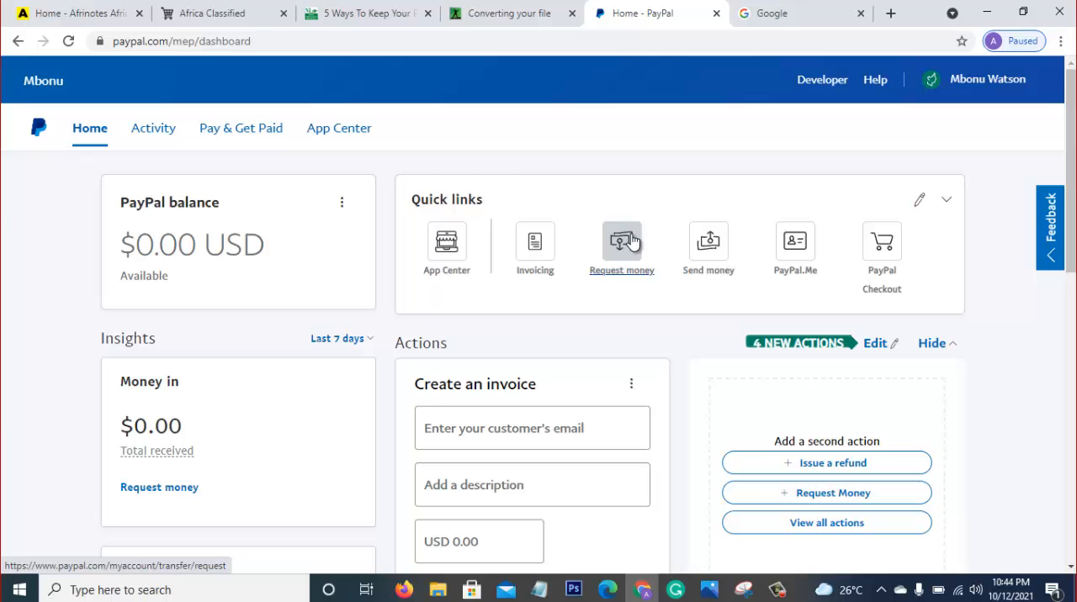
{"action": "left_click", "coordinate": [367, 12]}
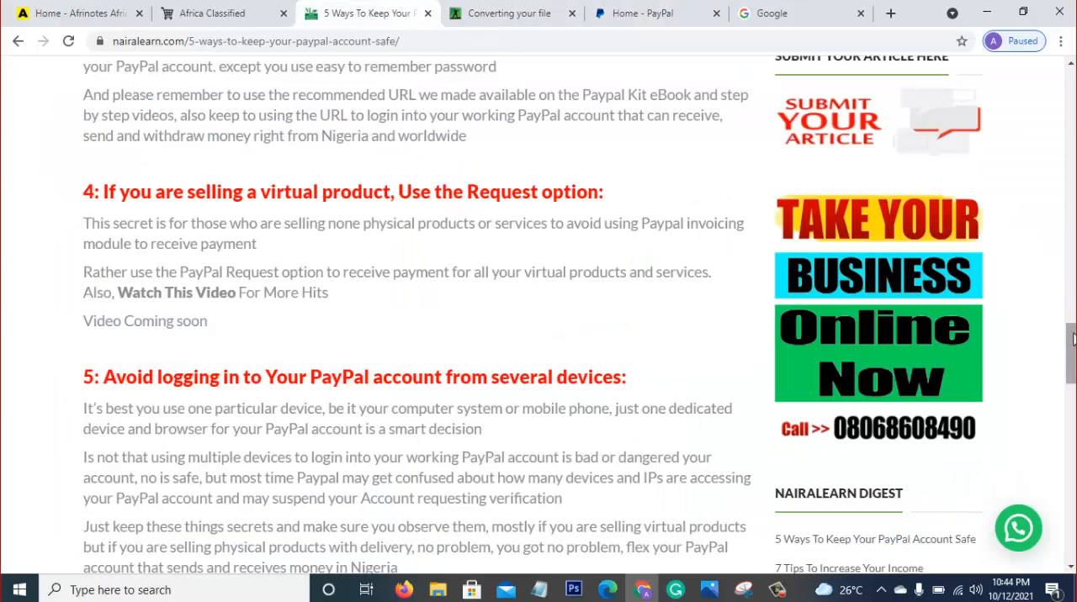
{"action": "scroll", "scroll_direction": "down", "scroll_amount": 3}
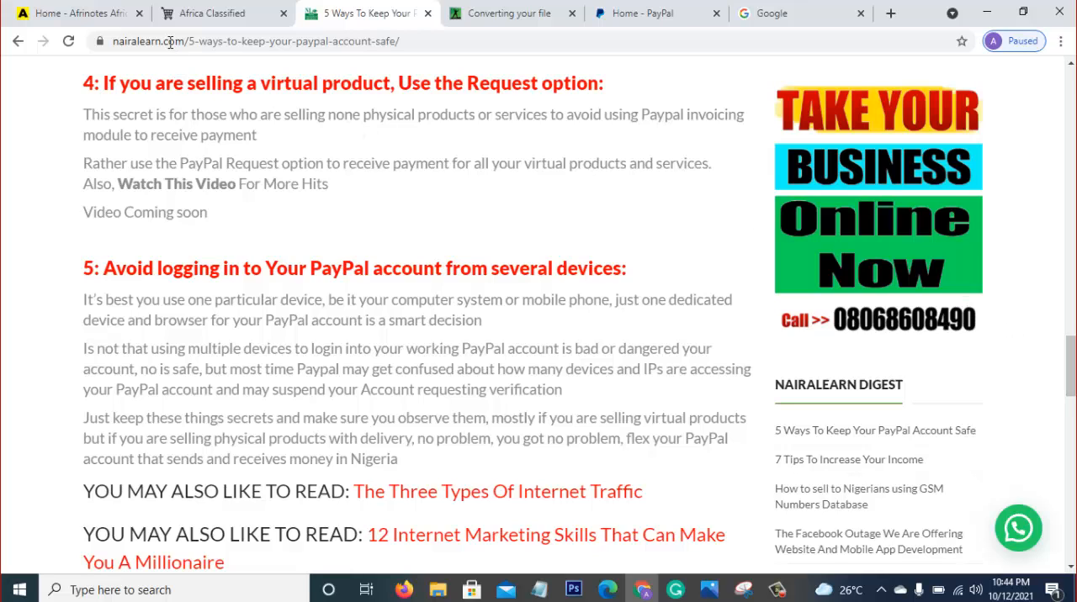
{"action": "mouse_move", "coordinate": [327, 229]}
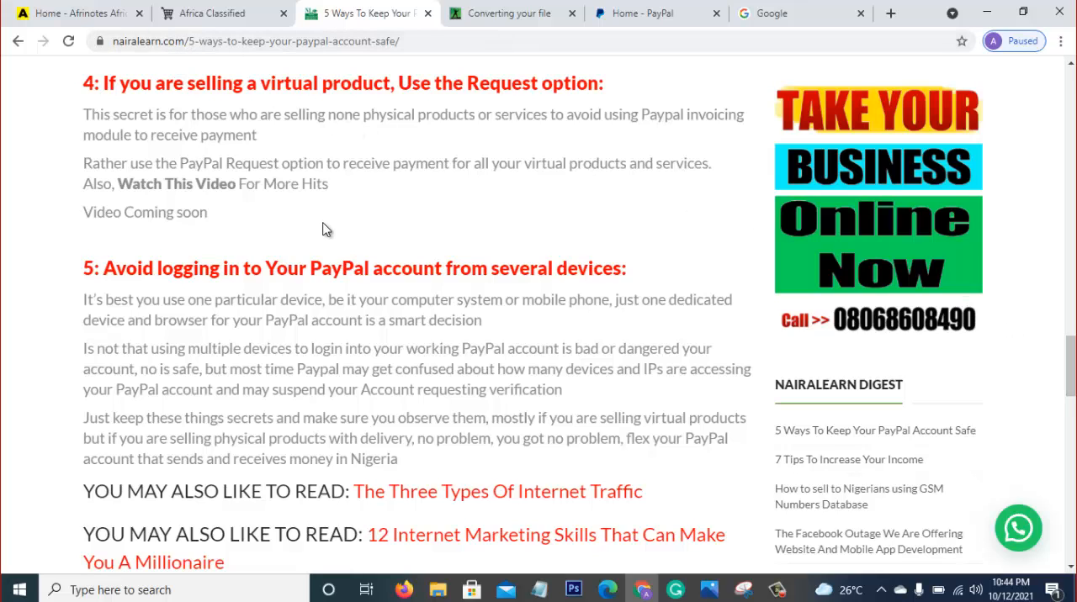
{"action": "mouse_move", "coordinate": [266, 252]}
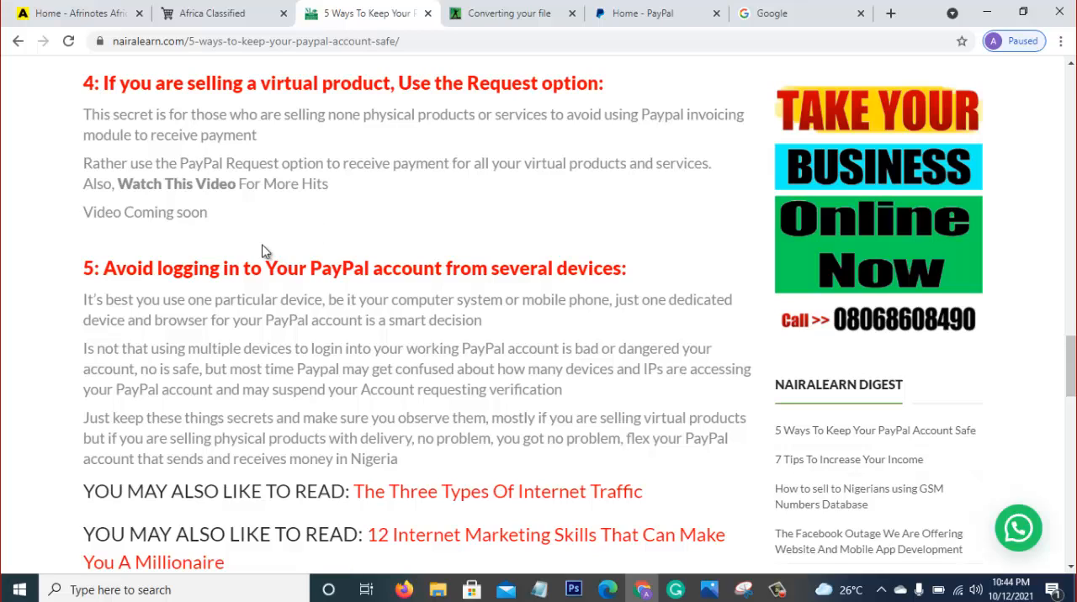
{"action": "mouse_move", "coordinate": [224, 208]}
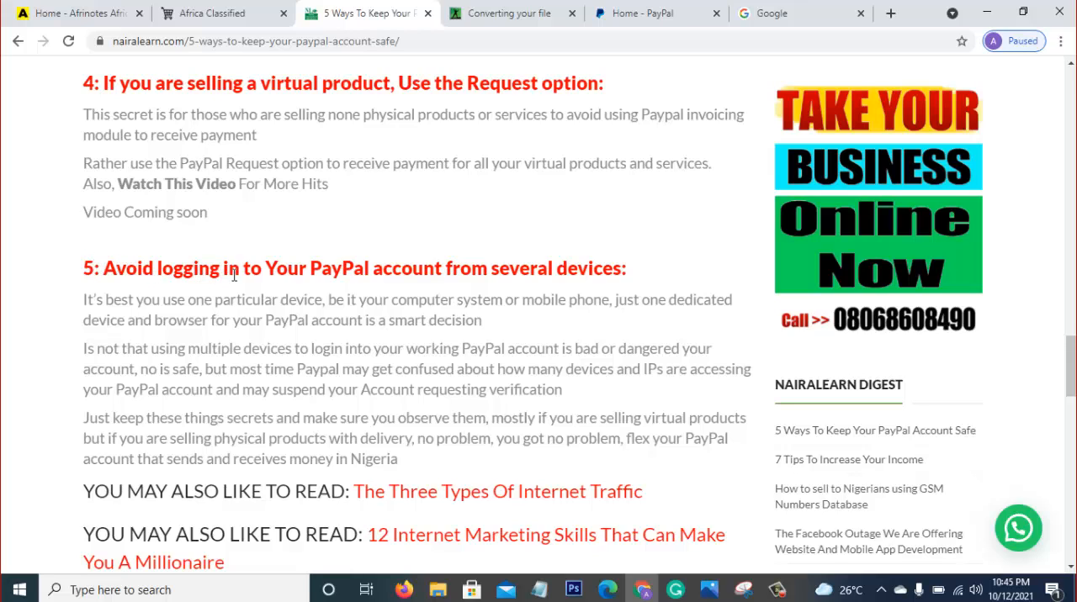
{"action": "mouse_move", "coordinate": [374, 269]}
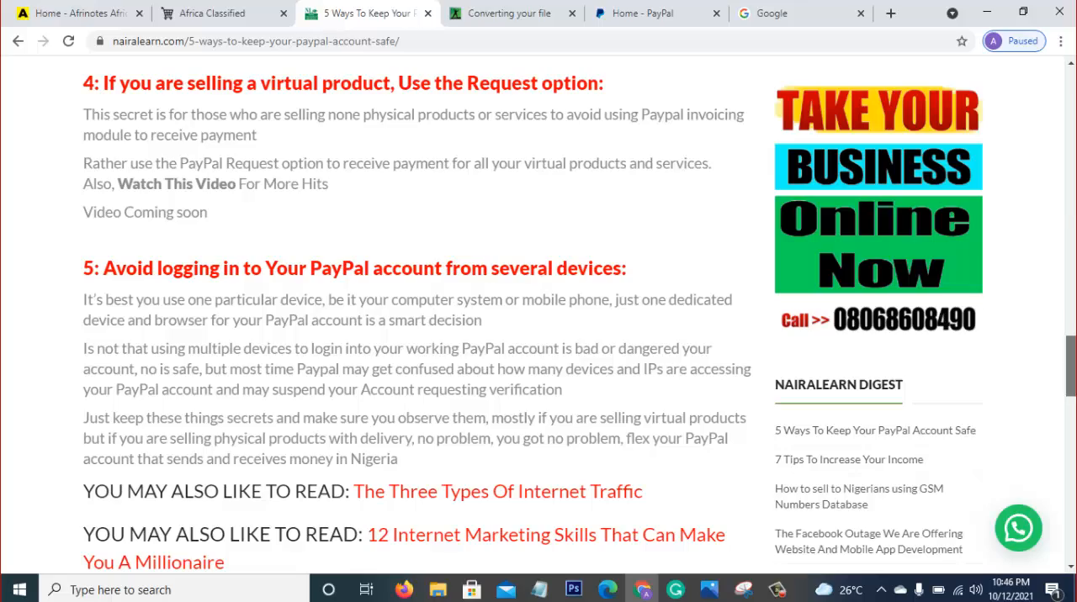
Scroll through the 'How To Create A PayPal Account' guide, glancing at the Afrinotes home tab
{"action": "scroll", "scroll_direction": "up", "scroll_amount": 3}
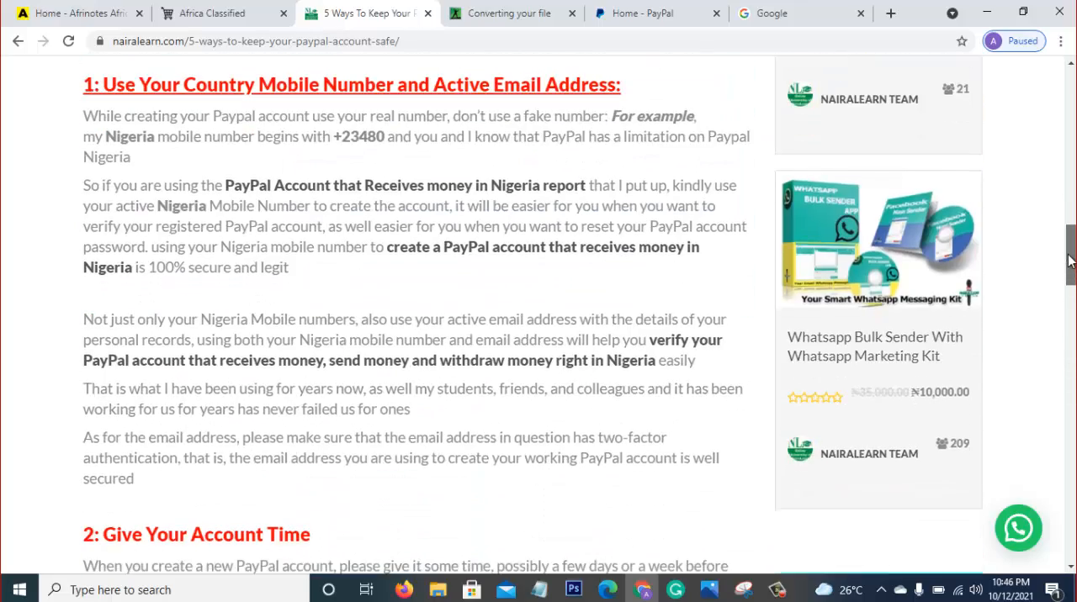
{"action": "mouse_move", "coordinate": [557, 185]}
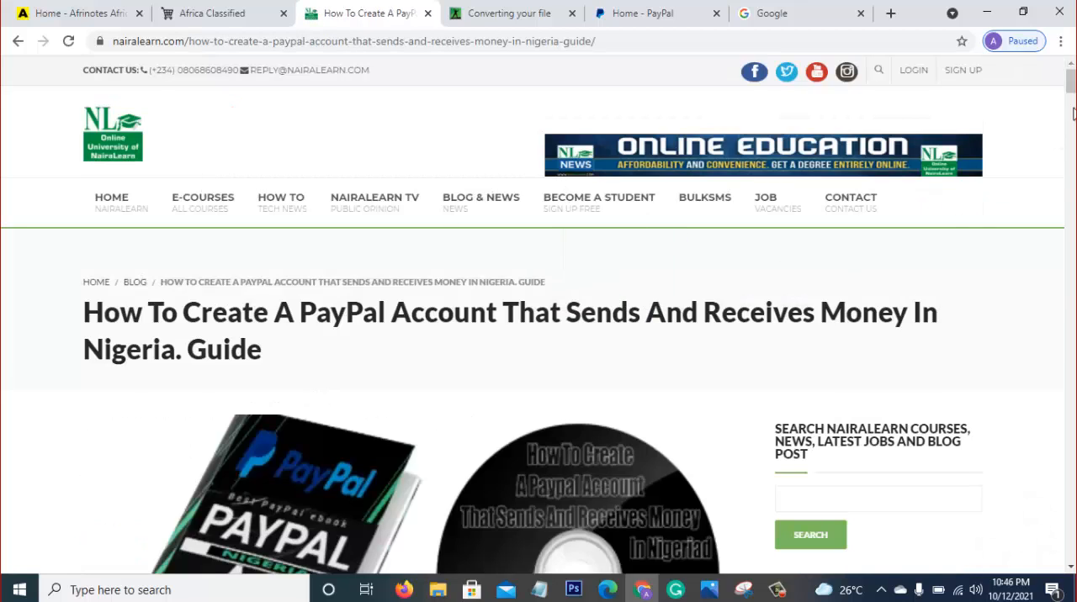
{"action": "scroll", "scroll_direction": "down", "scroll_amount": 3}
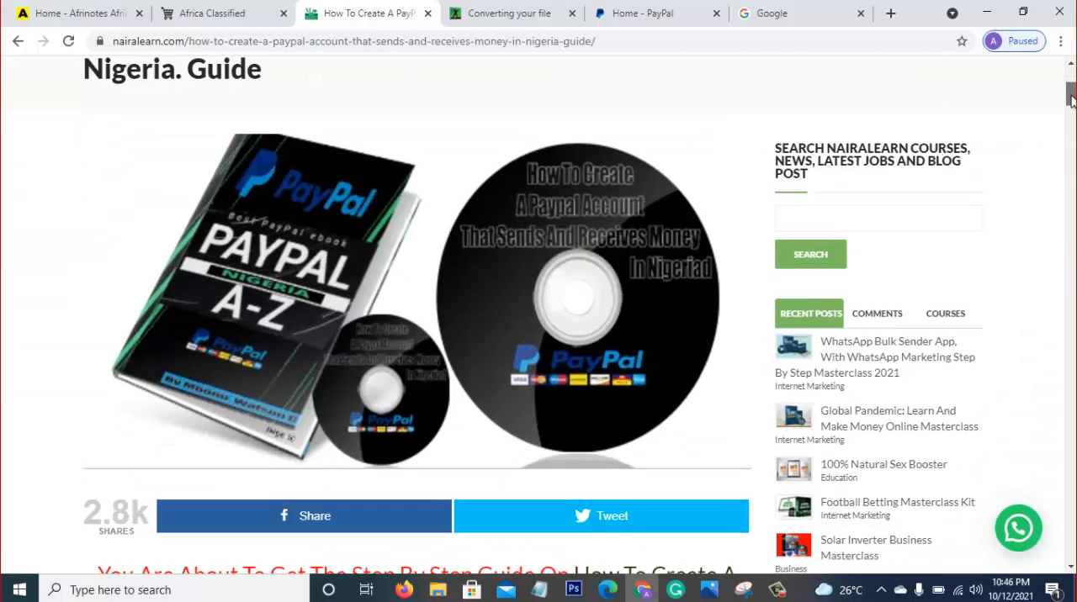
{"action": "scroll", "scroll_direction": "down", "scroll_amount": 3}
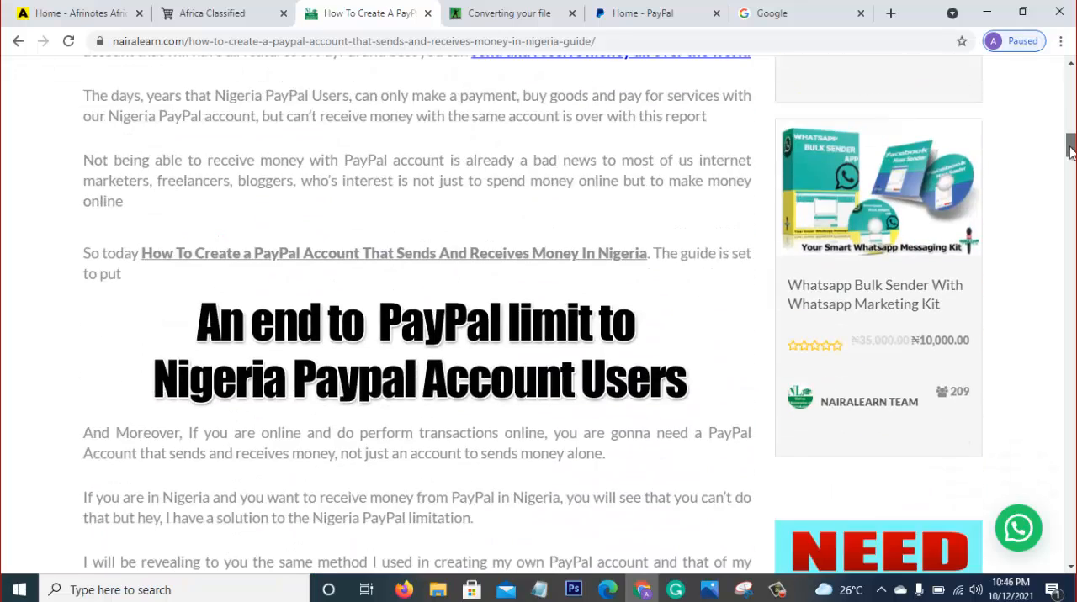
{"action": "scroll", "scroll_direction": "down", "scroll_amount": 3}
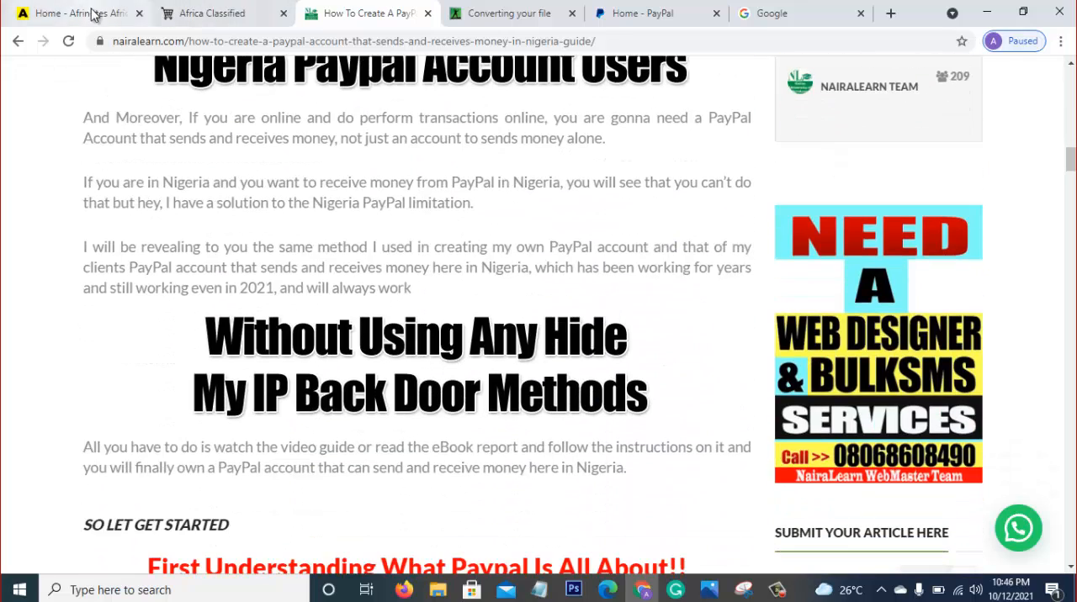
{"action": "left_click", "coordinate": [76, 12]}
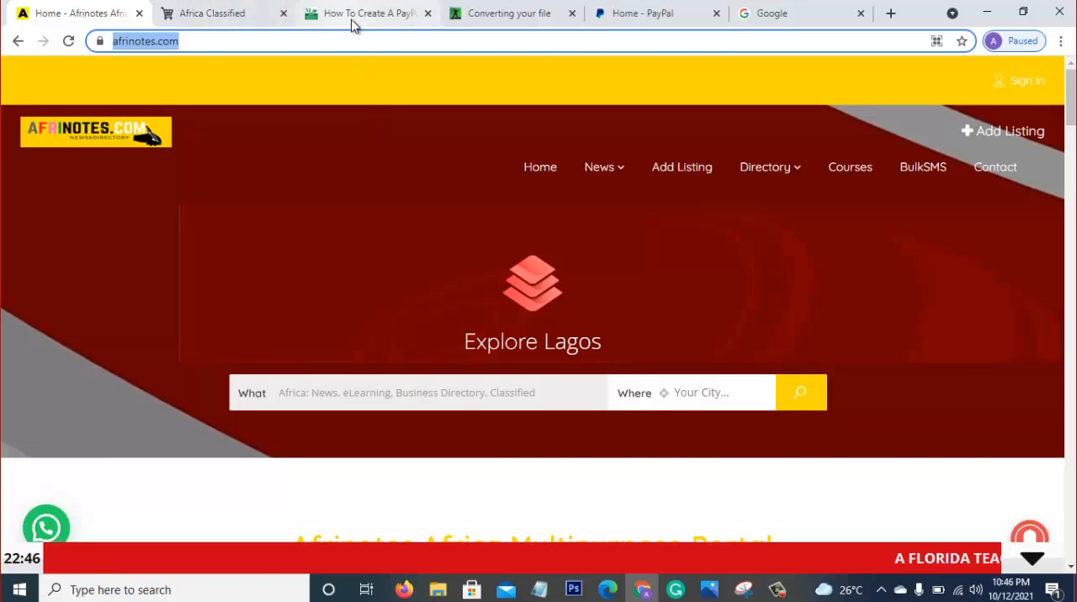
{"action": "left_click", "coordinate": [366, 11]}
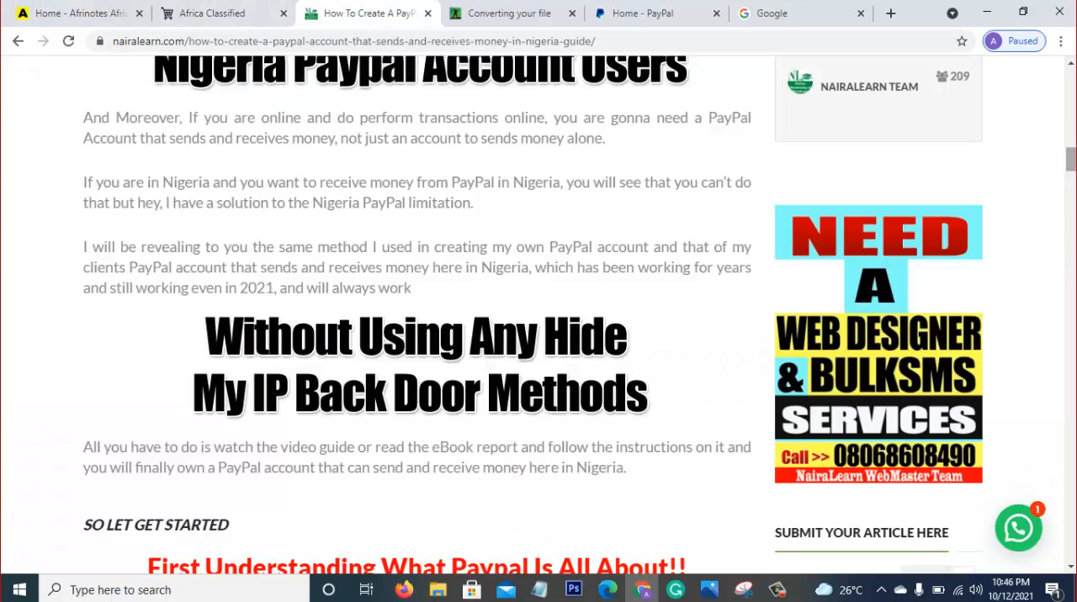
Read further down the PayPal account guide and scroll back to its title
{"action": "scroll", "scroll_direction": "down", "scroll_amount": 3}
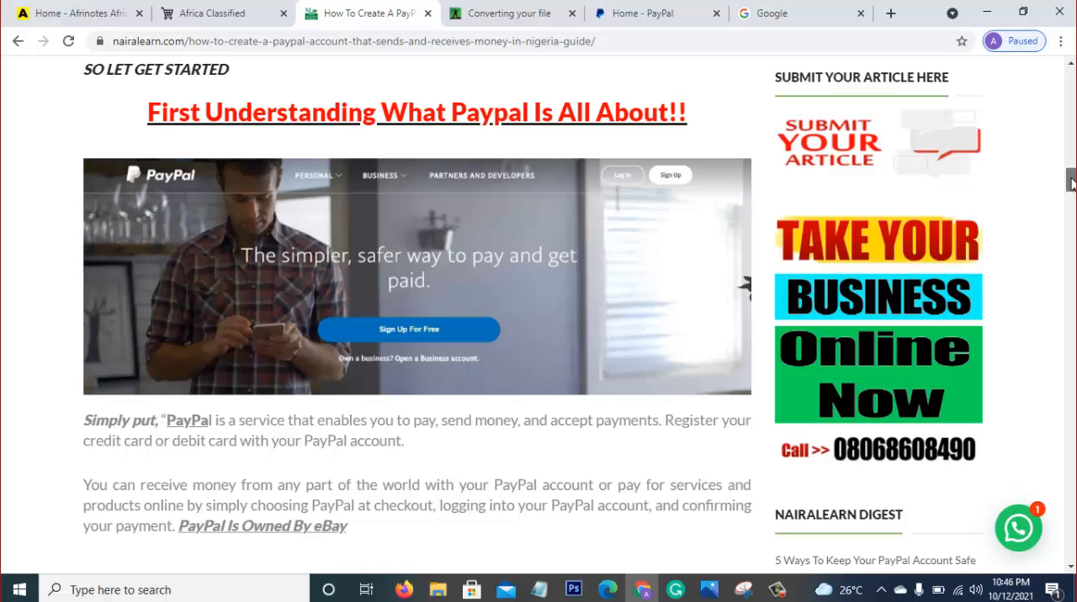
{"action": "scroll", "scroll_direction": "down", "scroll_amount": 3}
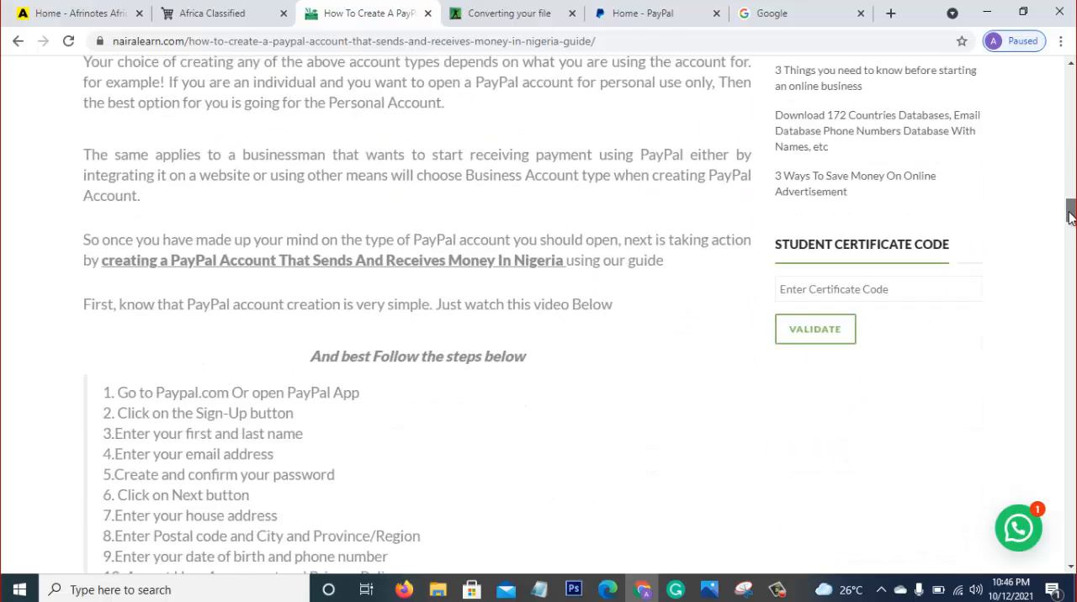
{"action": "scroll", "scroll_direction": "down", "scroll_amount": 3}
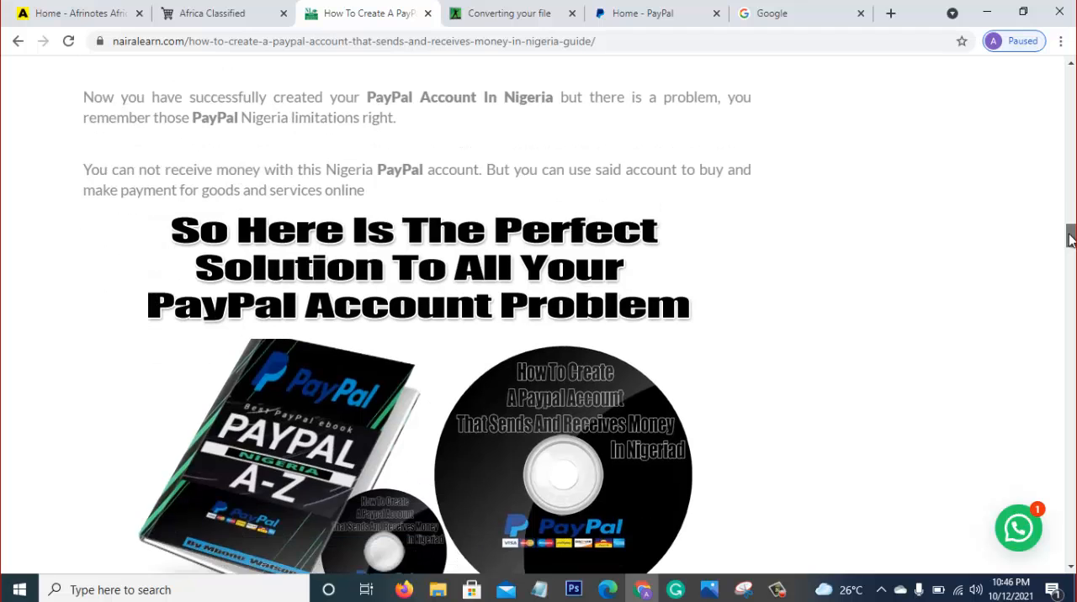
{"action": "scroll", "scroll_direction": "down", "scroll_amount": 3}
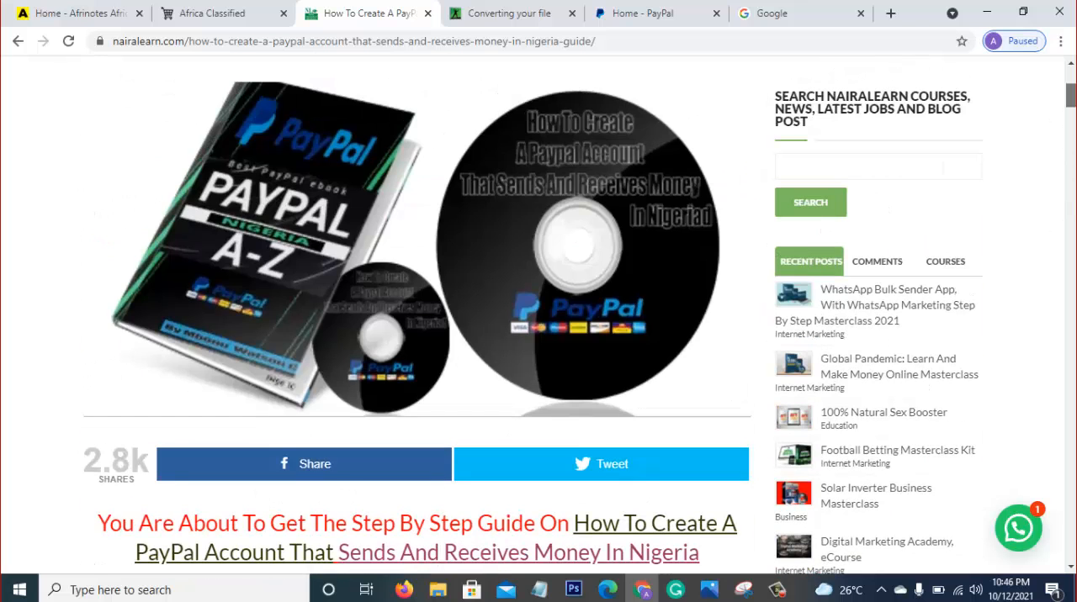
{"action": "scroll", "scroll_direction": "up", "scroll_amount": 3}
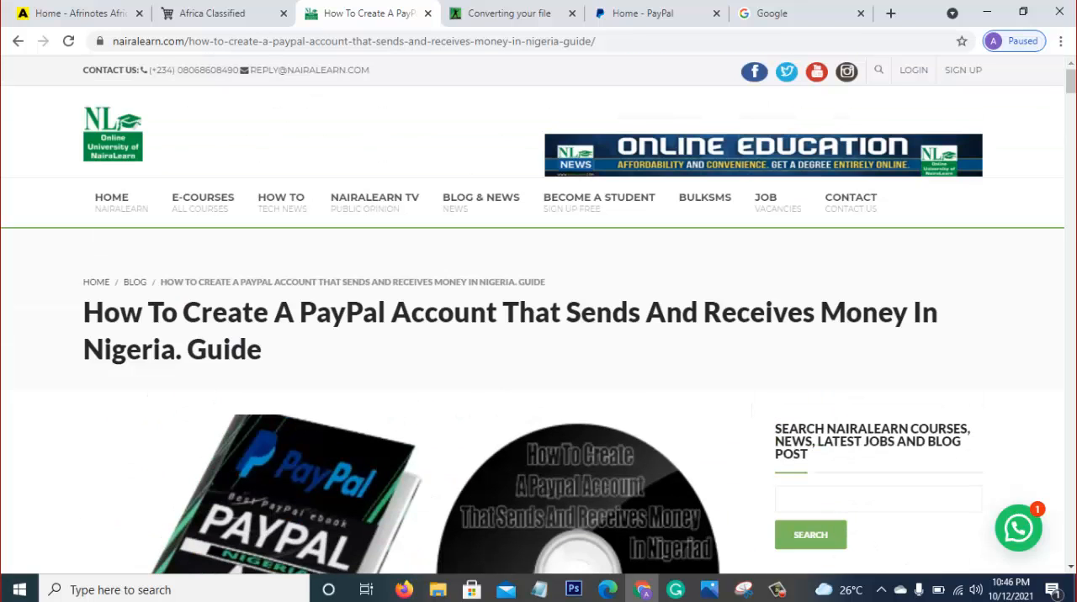